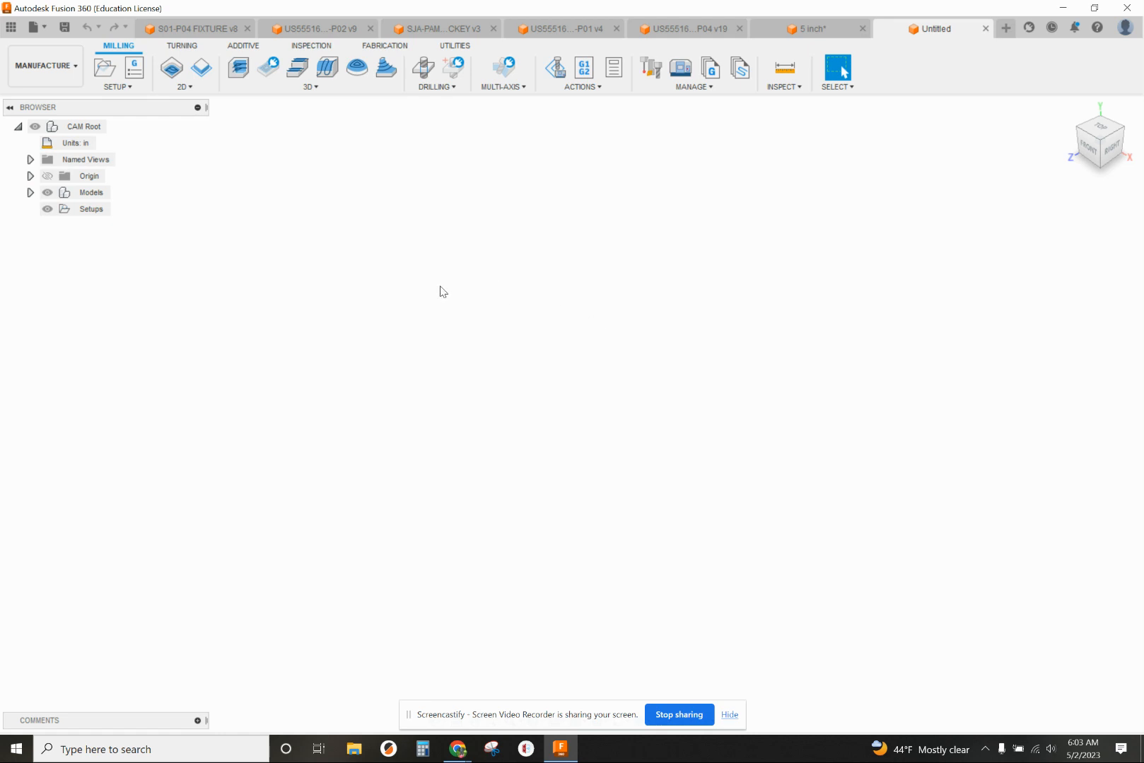
mouse_move(573, 244)
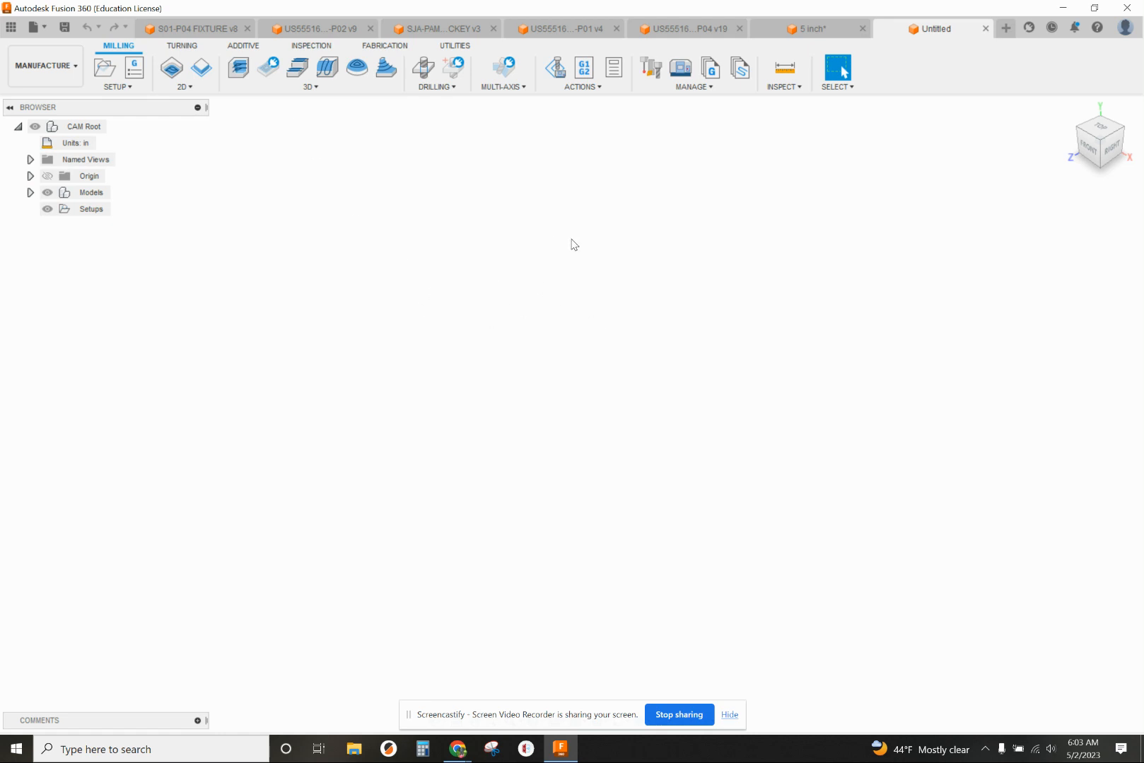
mouse_move(429, 265)
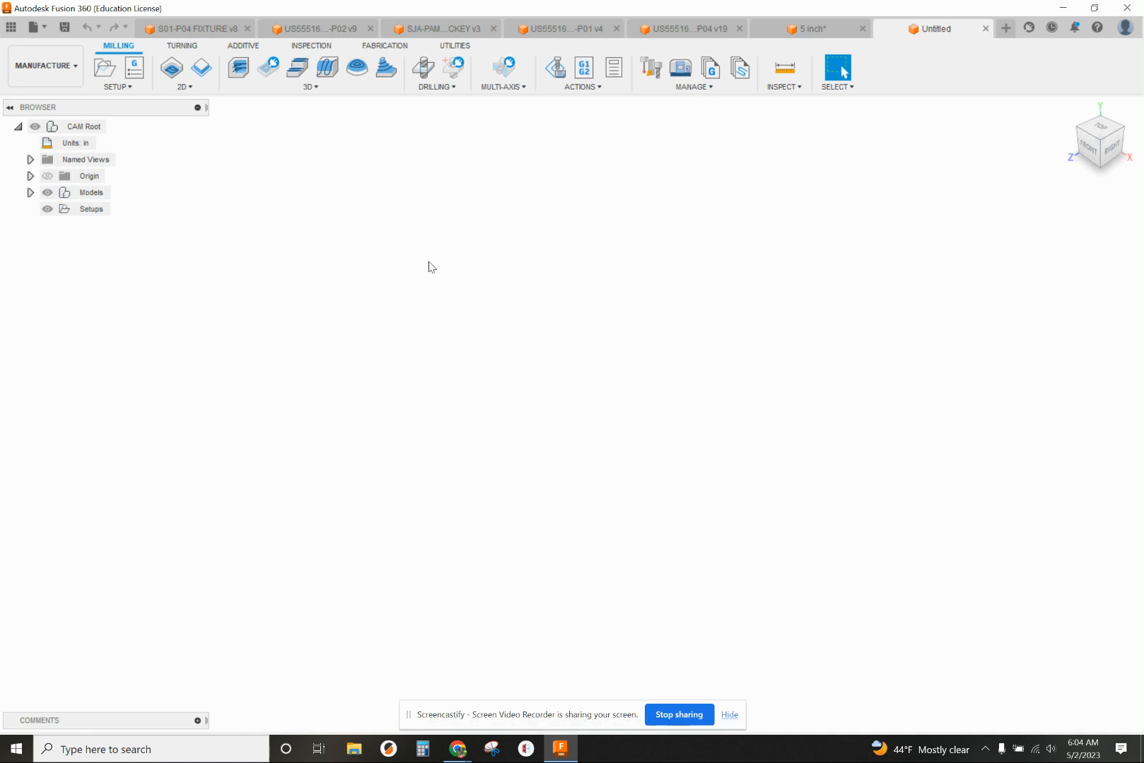
mouse_move(460, 386)
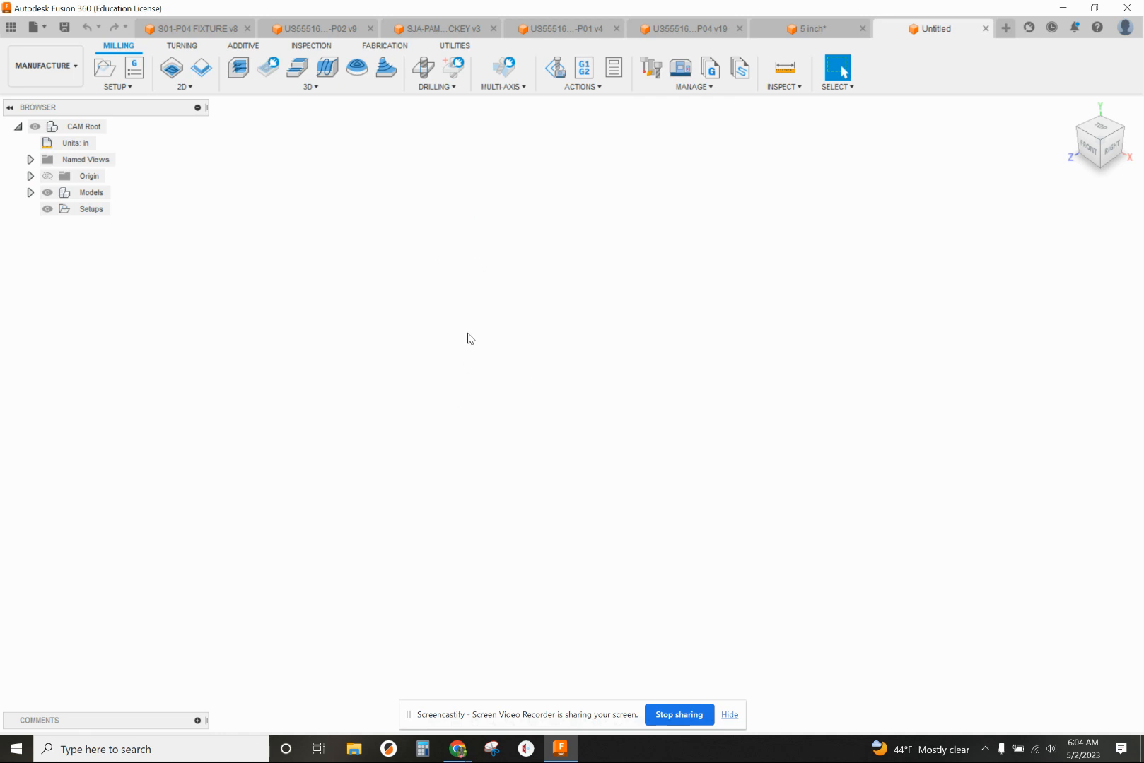
mouse_move(438, 325)
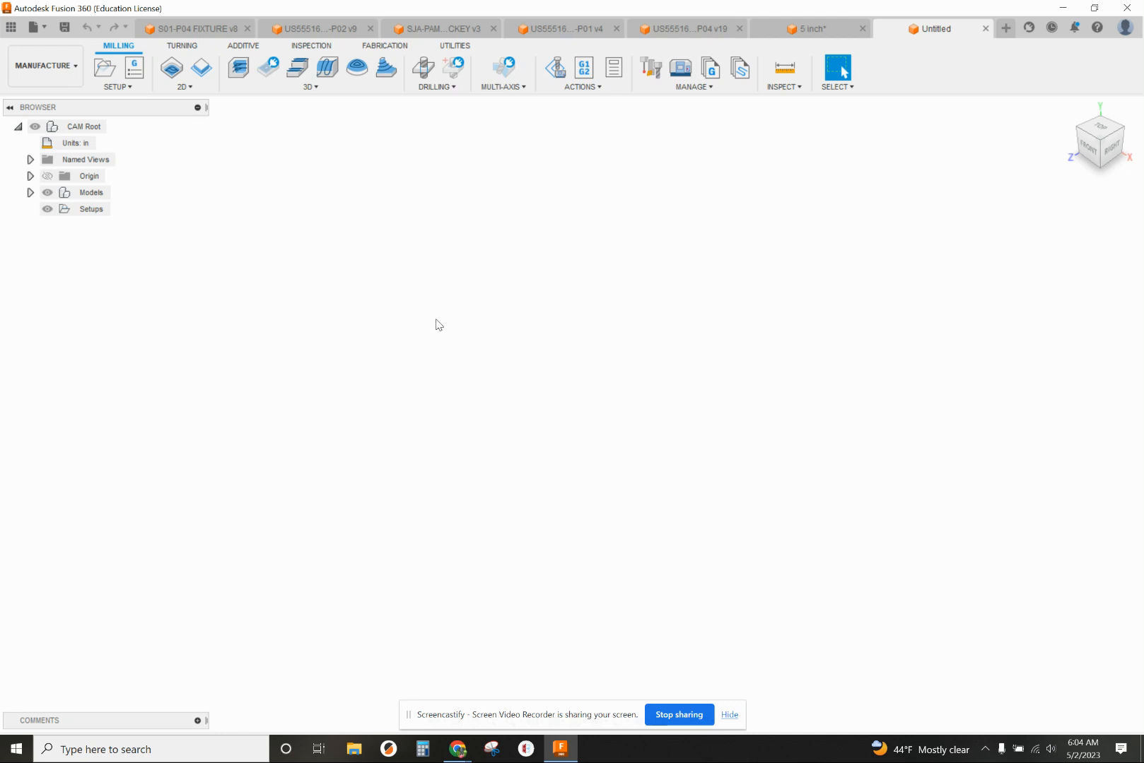
mouse_move(437, 276)
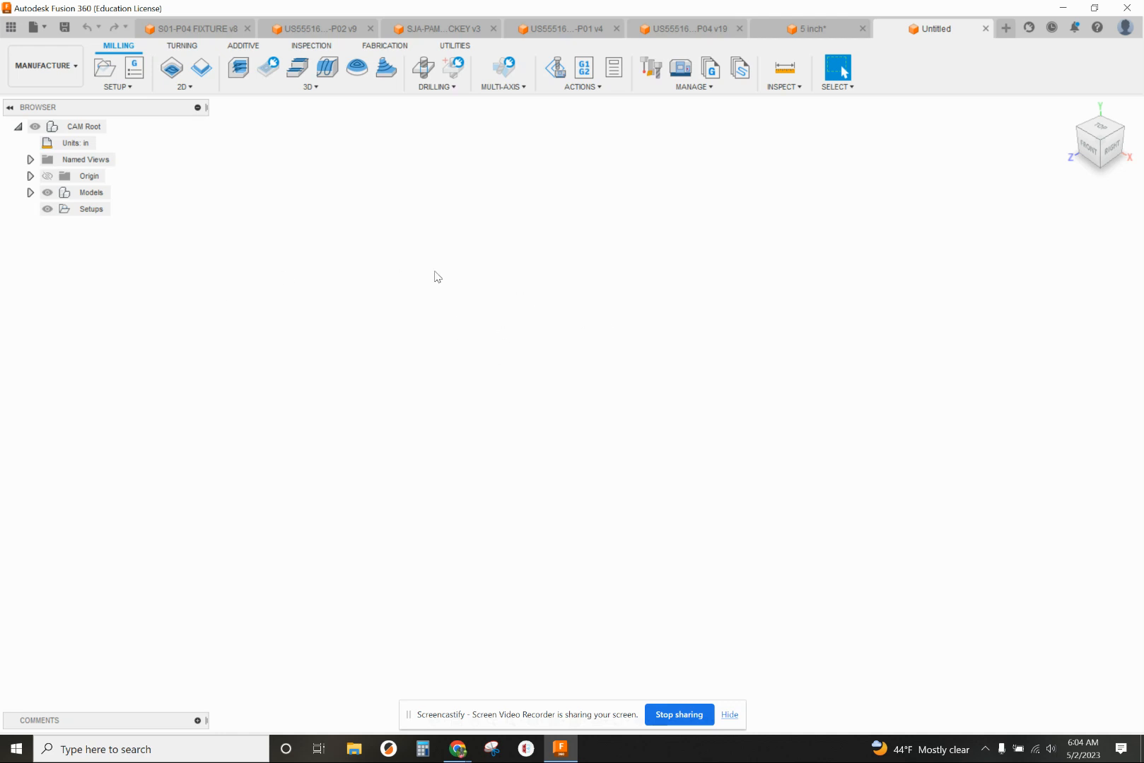
mouse_move(460, 210)
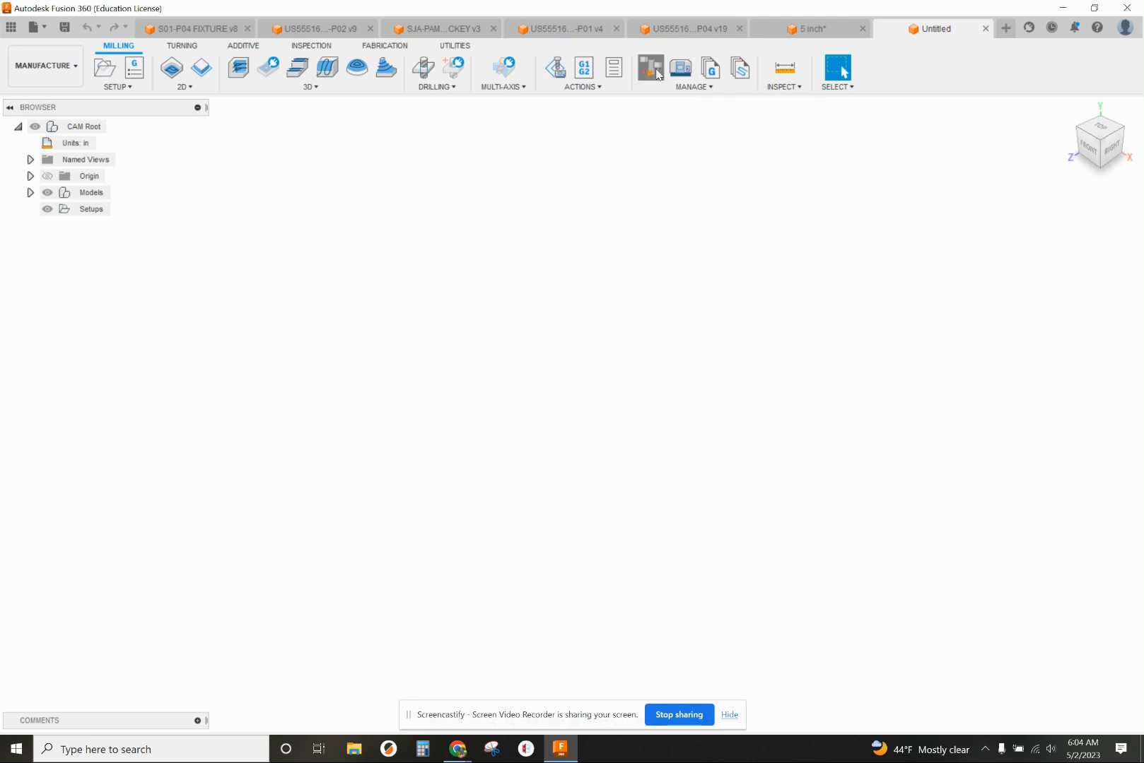
Show the tools stored in the local CEW tool library
click(652, 68)
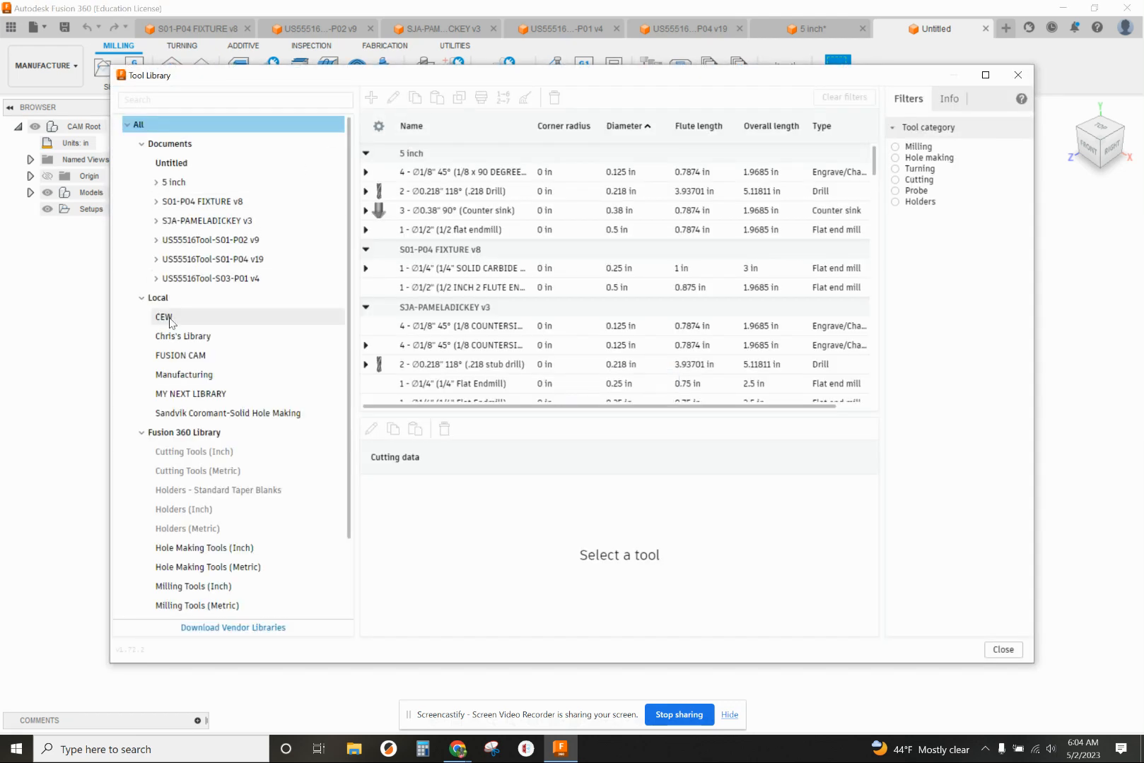
click(164, 316)
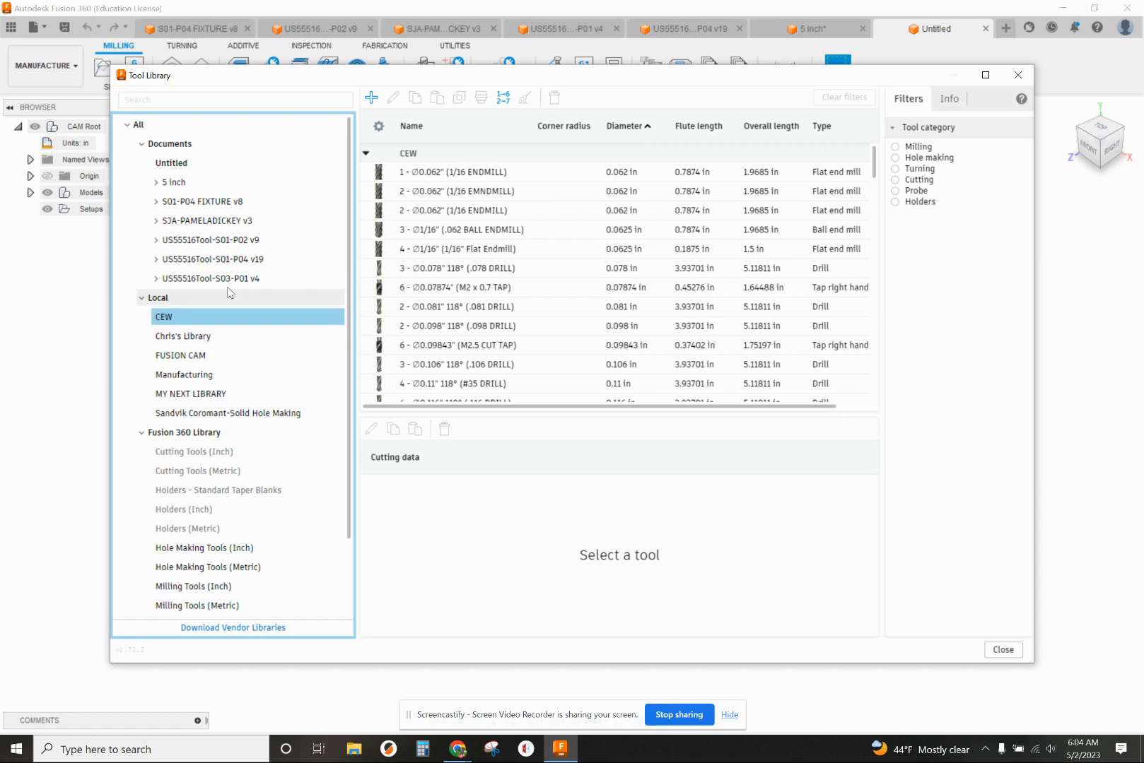
Start adding a new tool to the CEW library
click(370, 98)
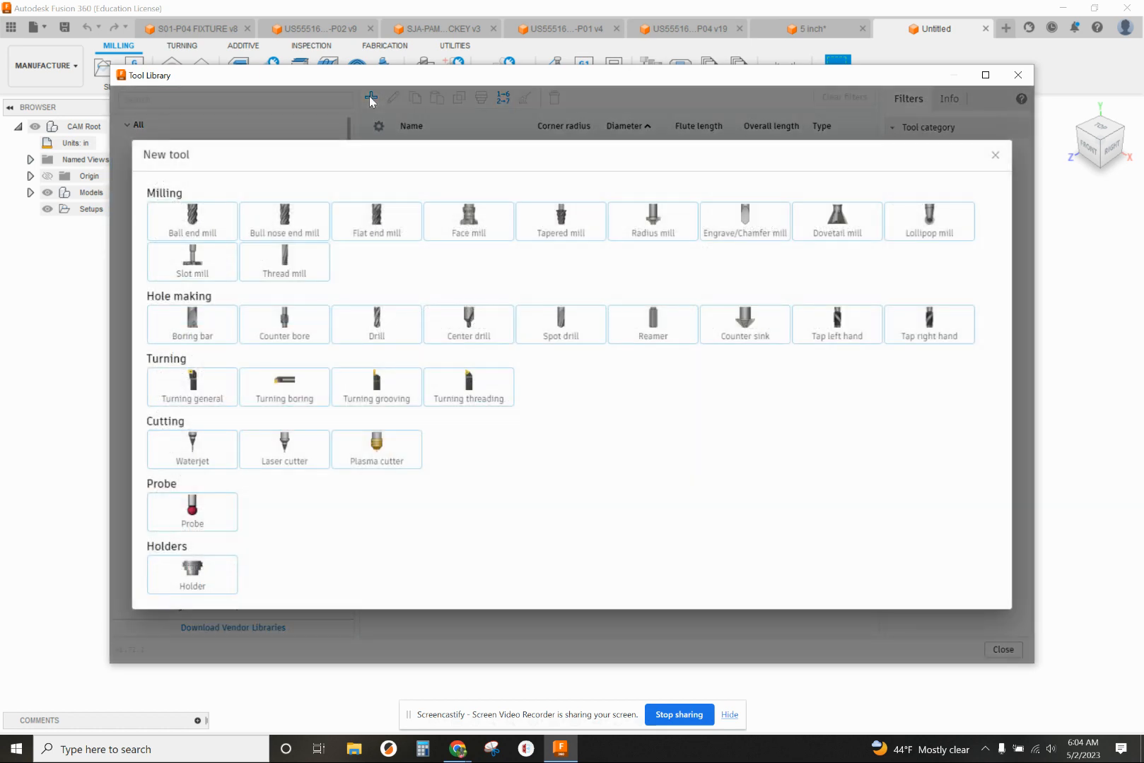
mouse_move(355, 185)
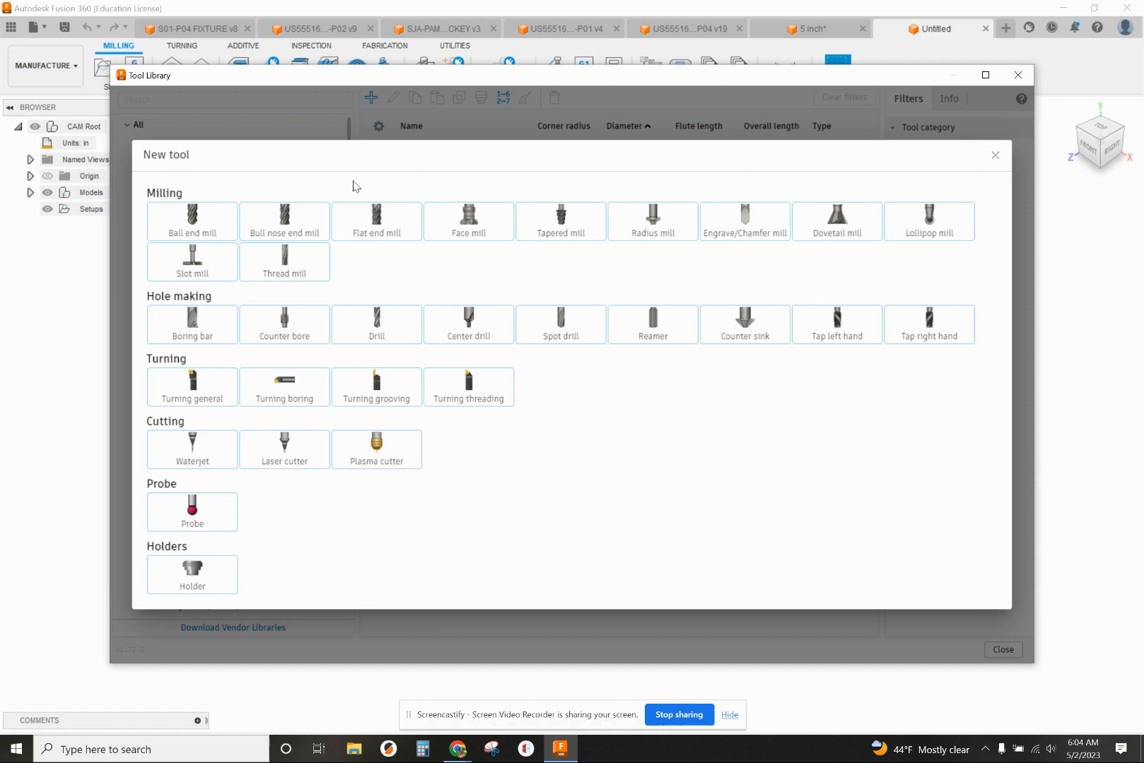
mouse_move(198, 171)
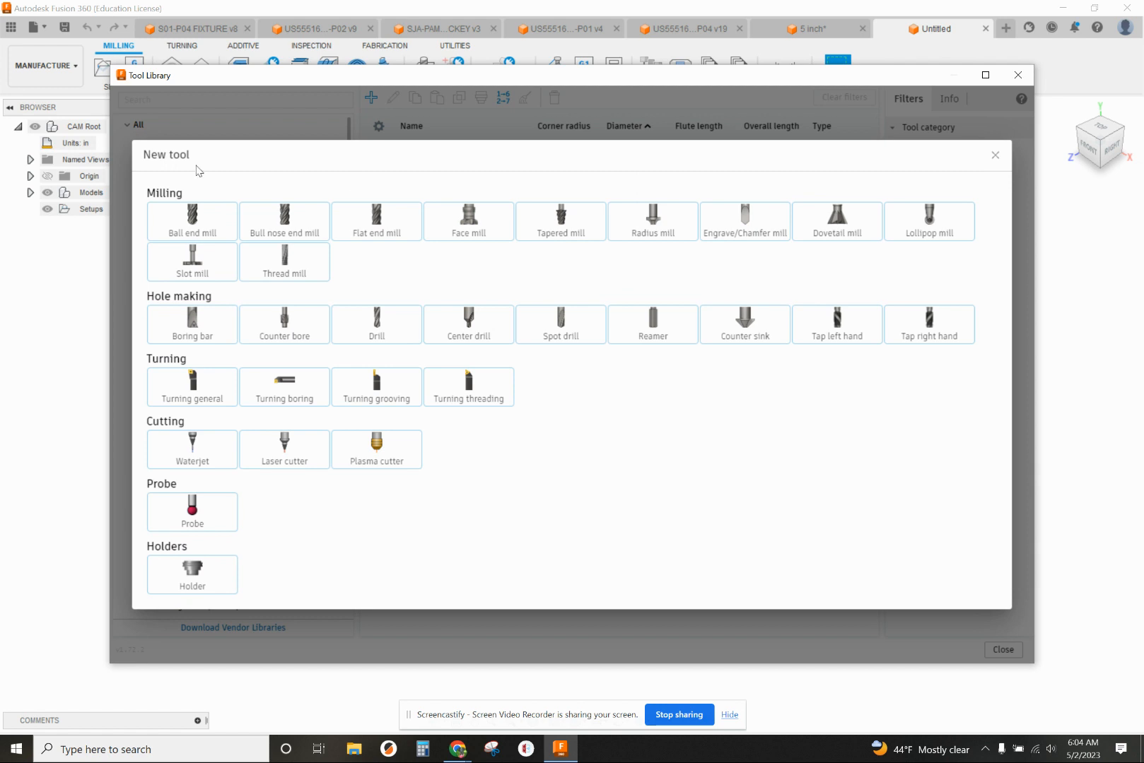
mouse_move(769, 237)
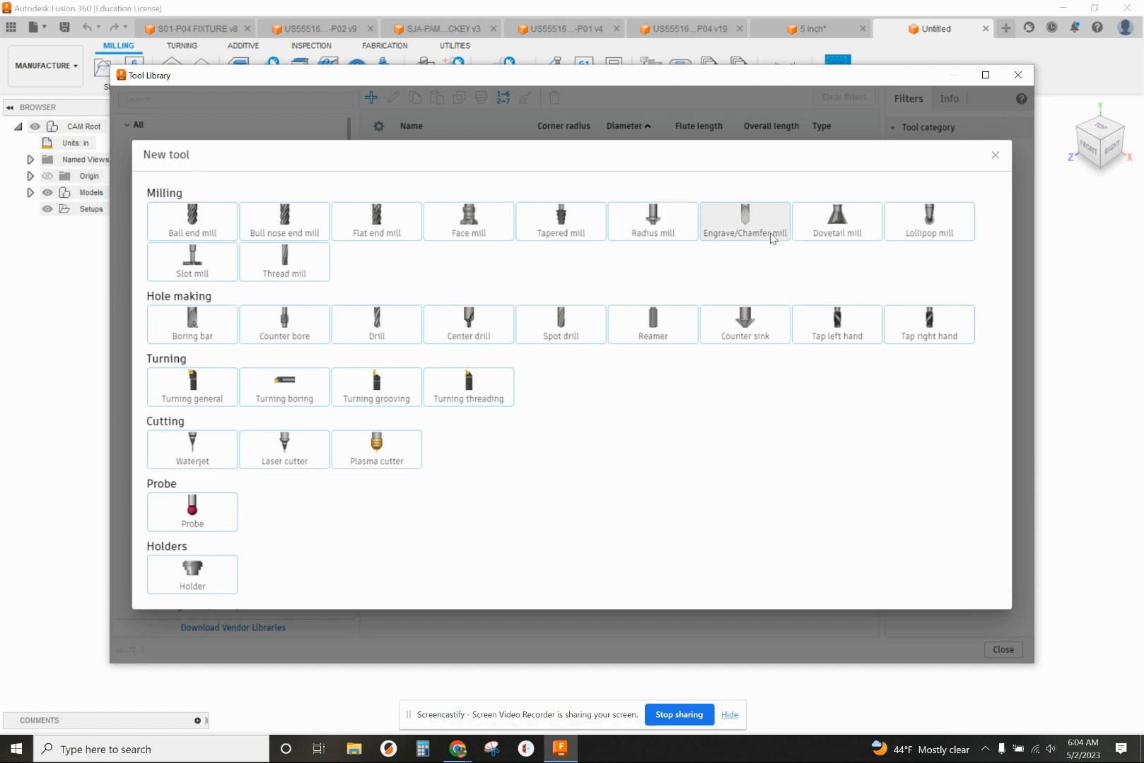
mouse_move(755, 244)
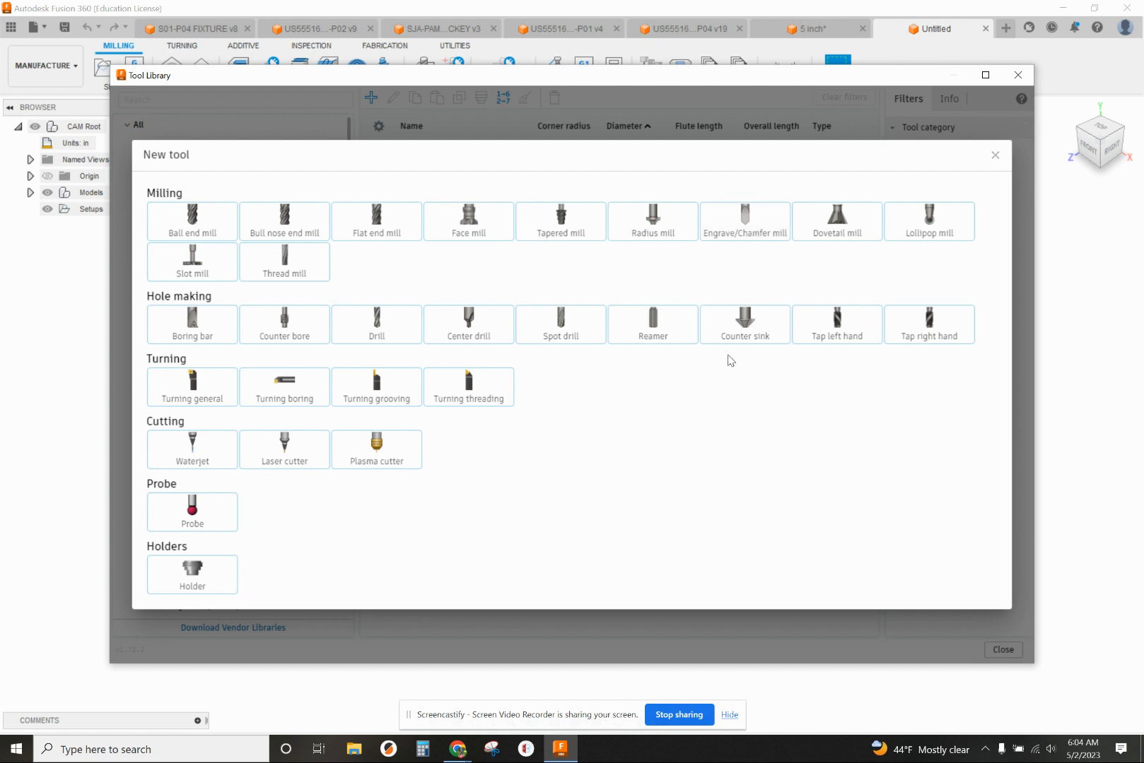
mouse_move(742, 263)
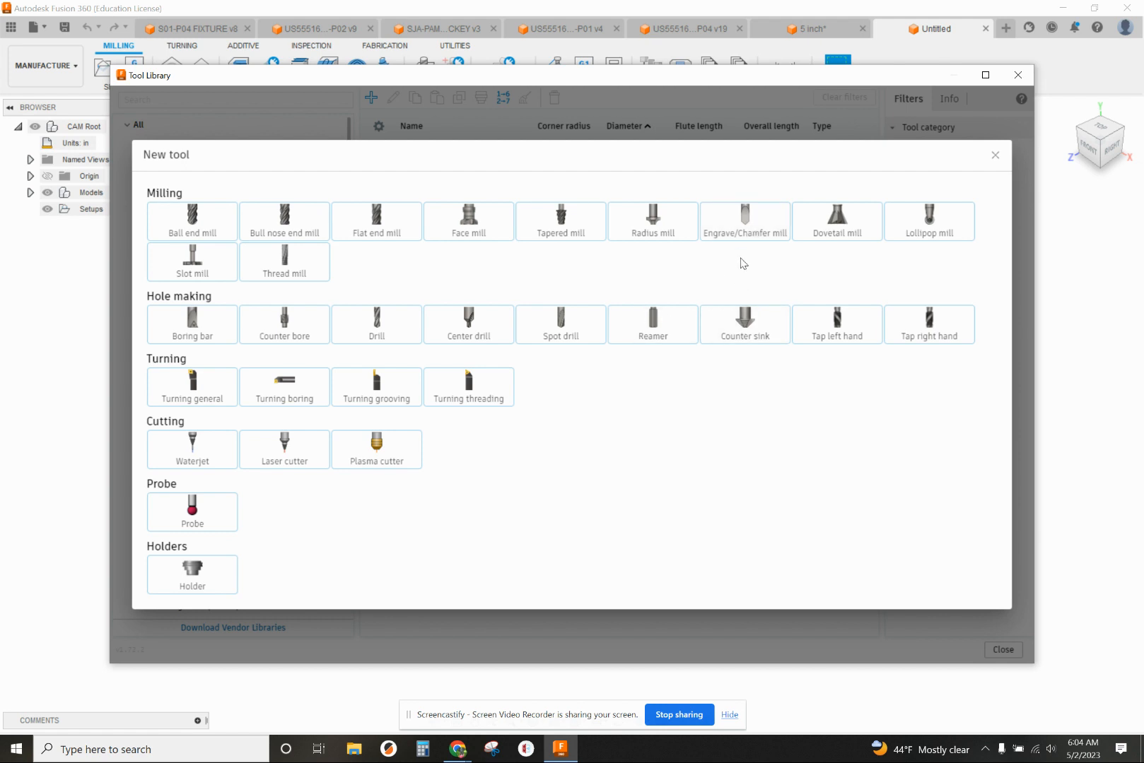
mouse_move(721, 292)
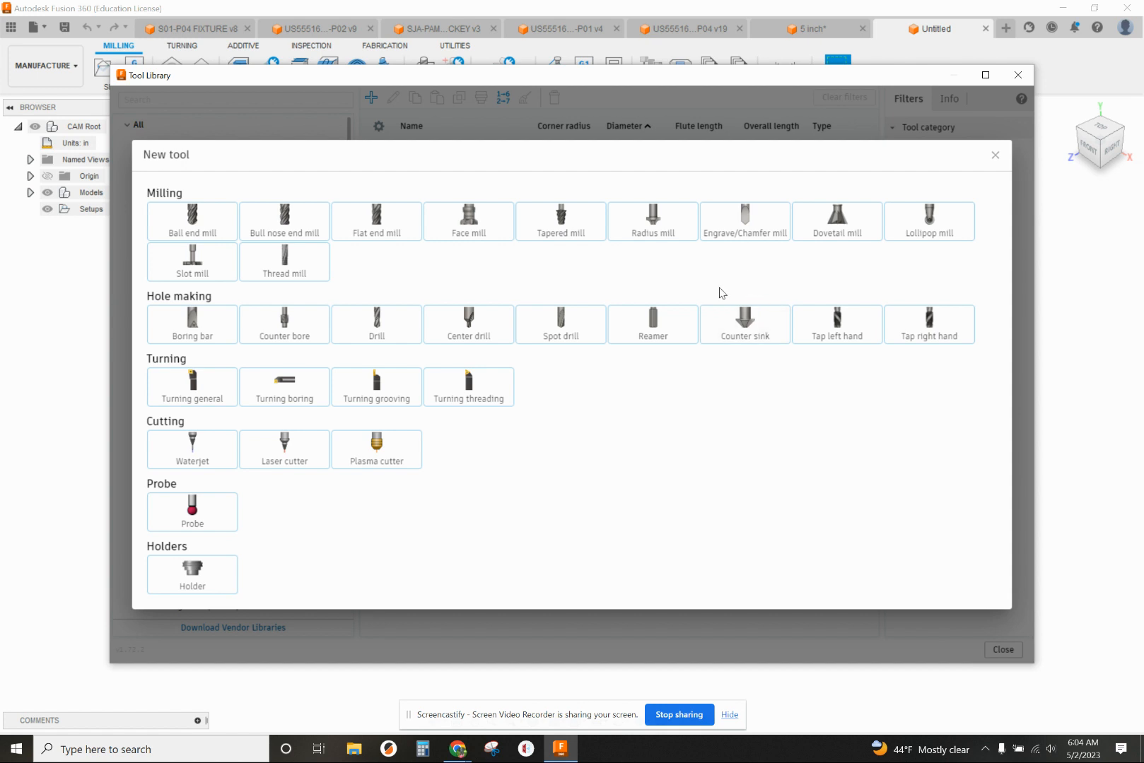
mouse_move(763, 283)
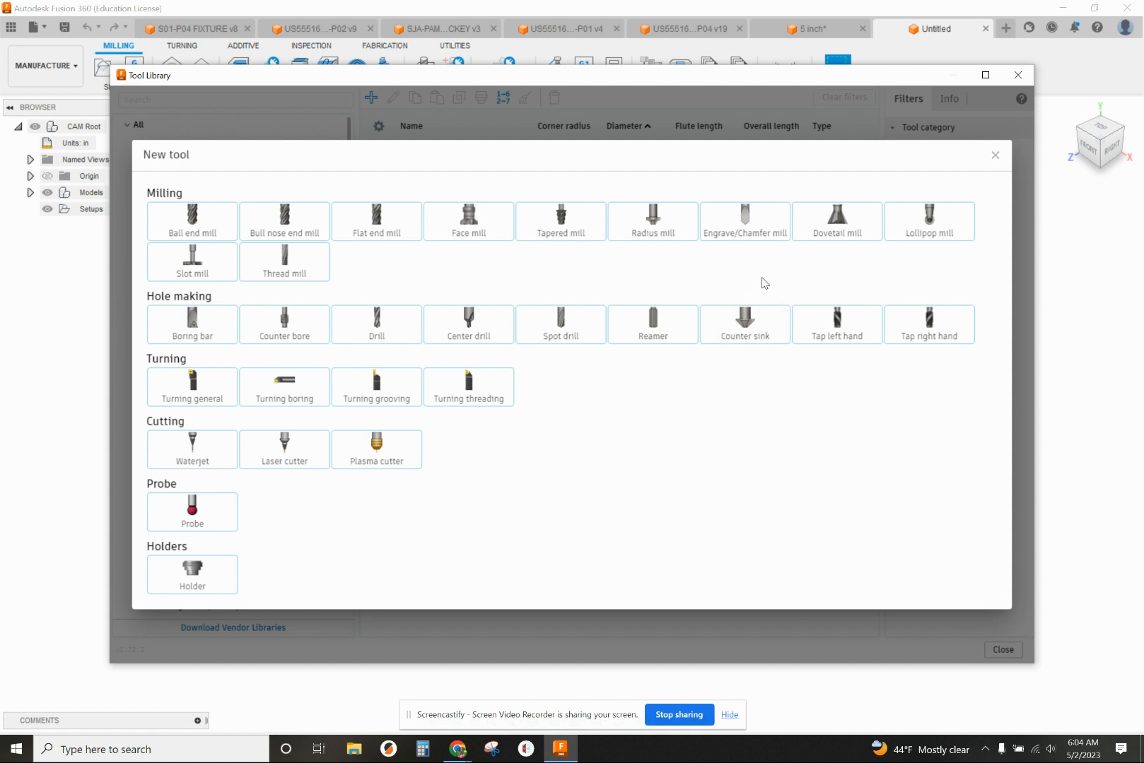
mouse_move(738, 286)
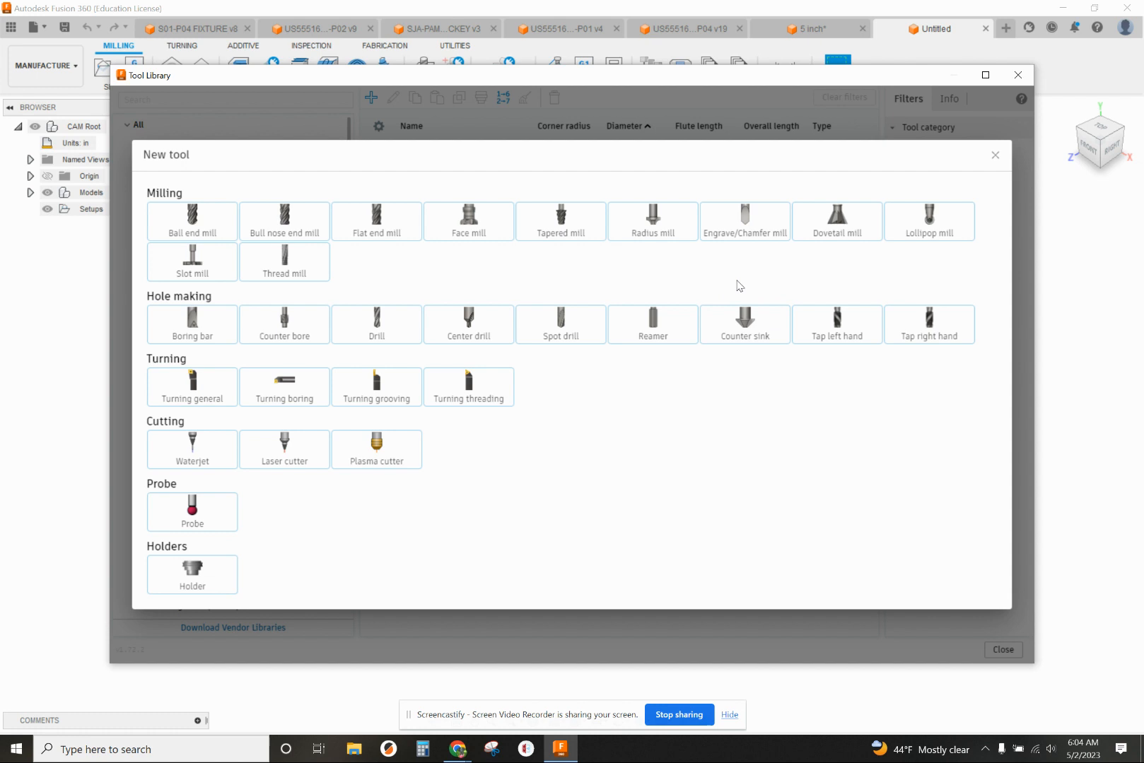
mouse_move(758, 227)
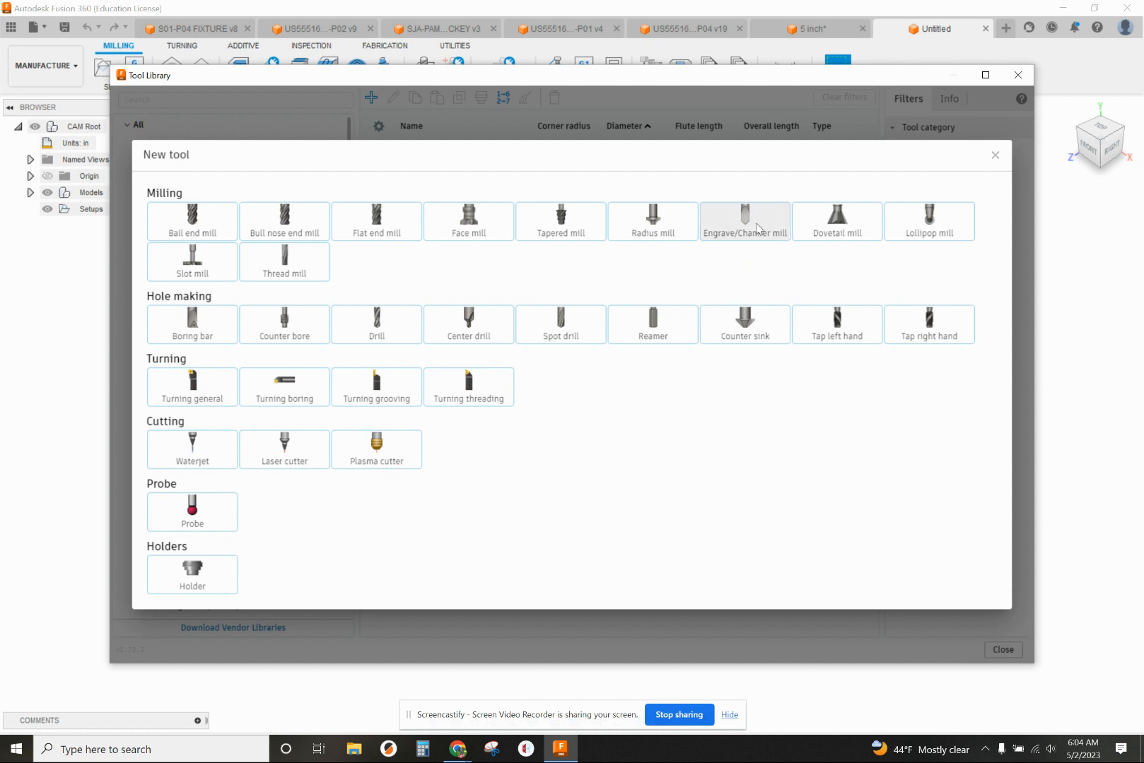
mouse_move(737, 224)
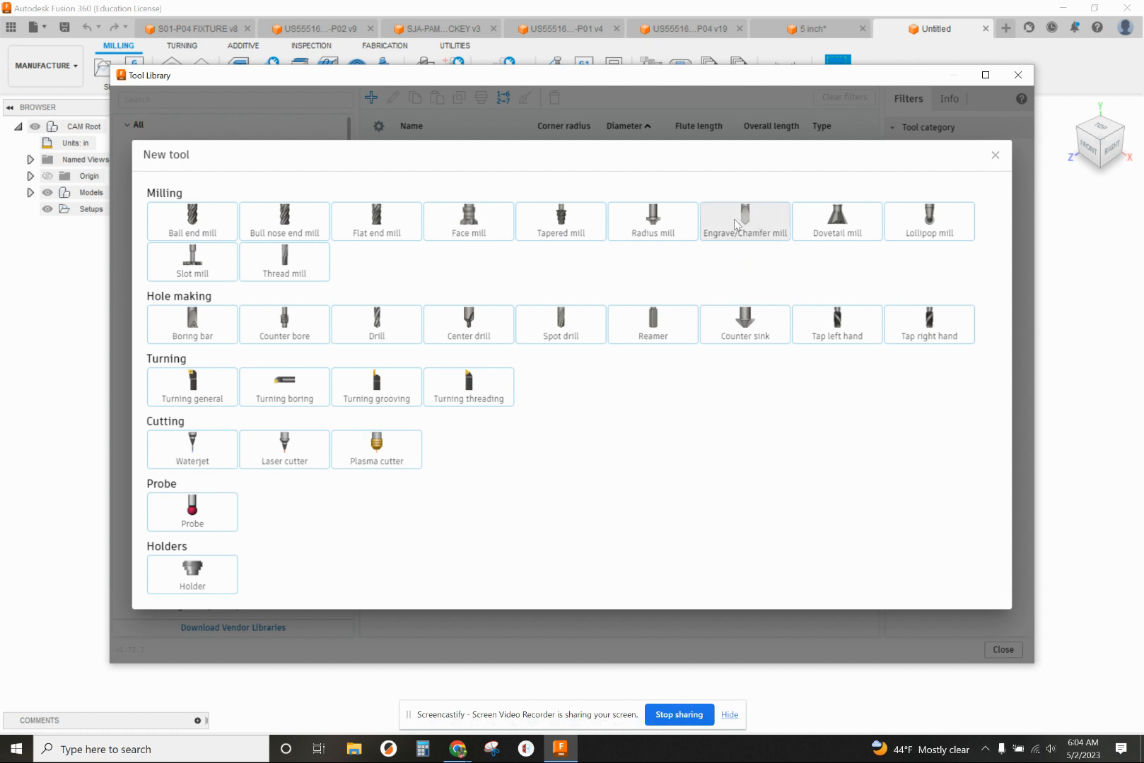
Create an Engrave/Chamfer mill described as '1/8 x 90 DEGREE COUNTERSINK'
click(744, 221)
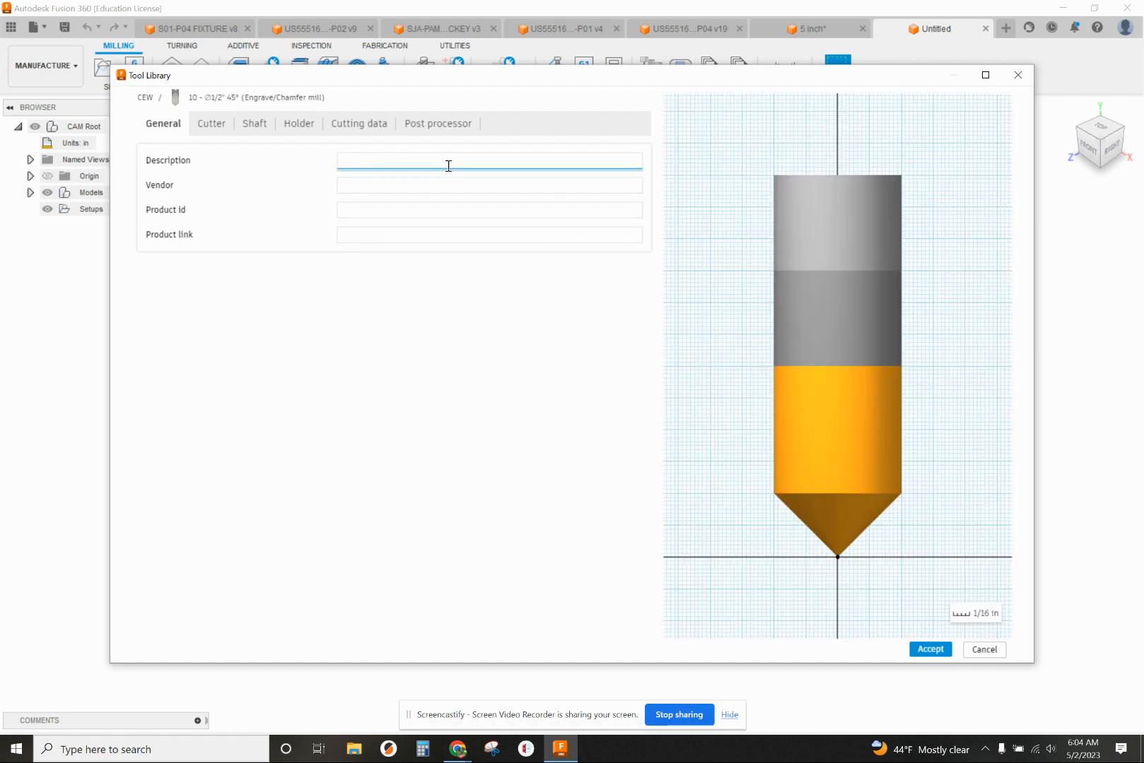
text(1/8 x)
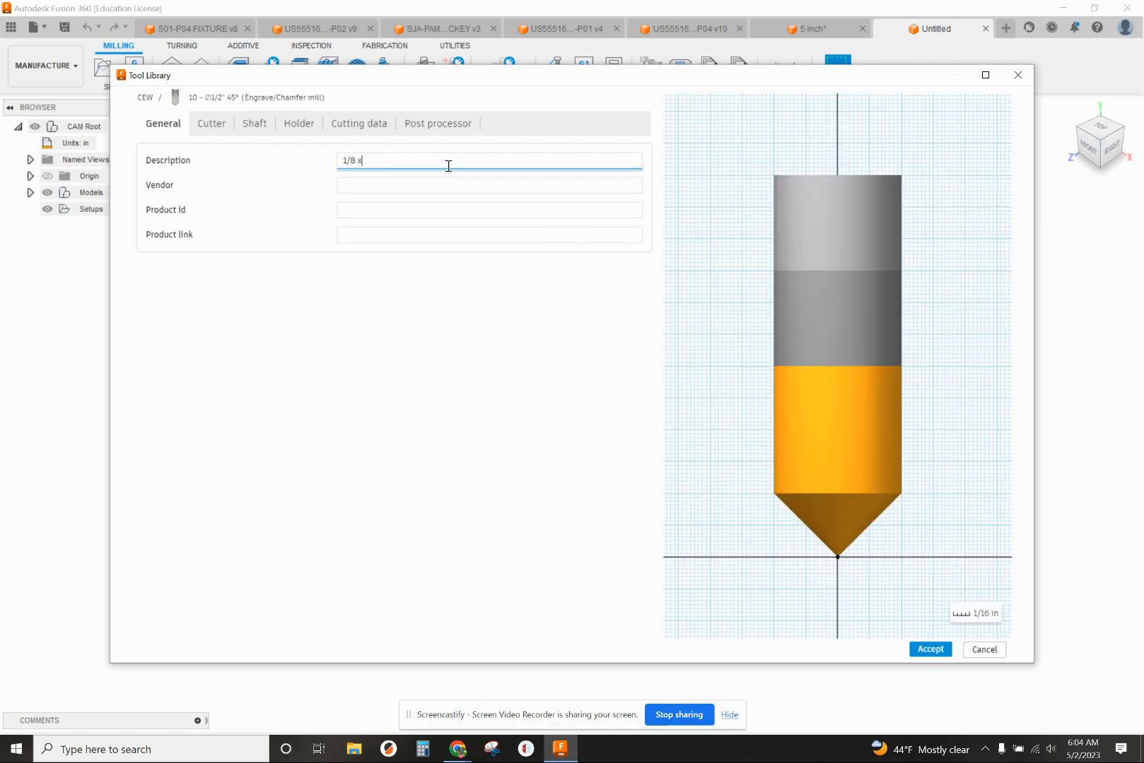
text(90)
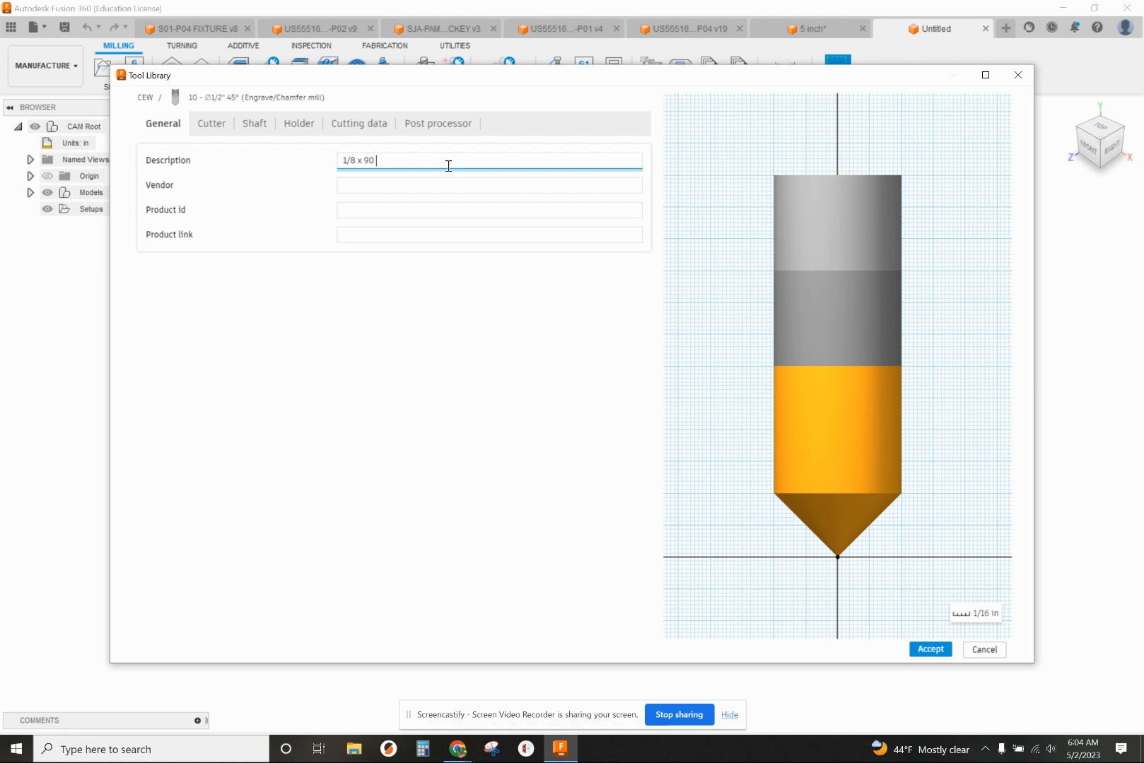
text(DEGREE COUNTER)
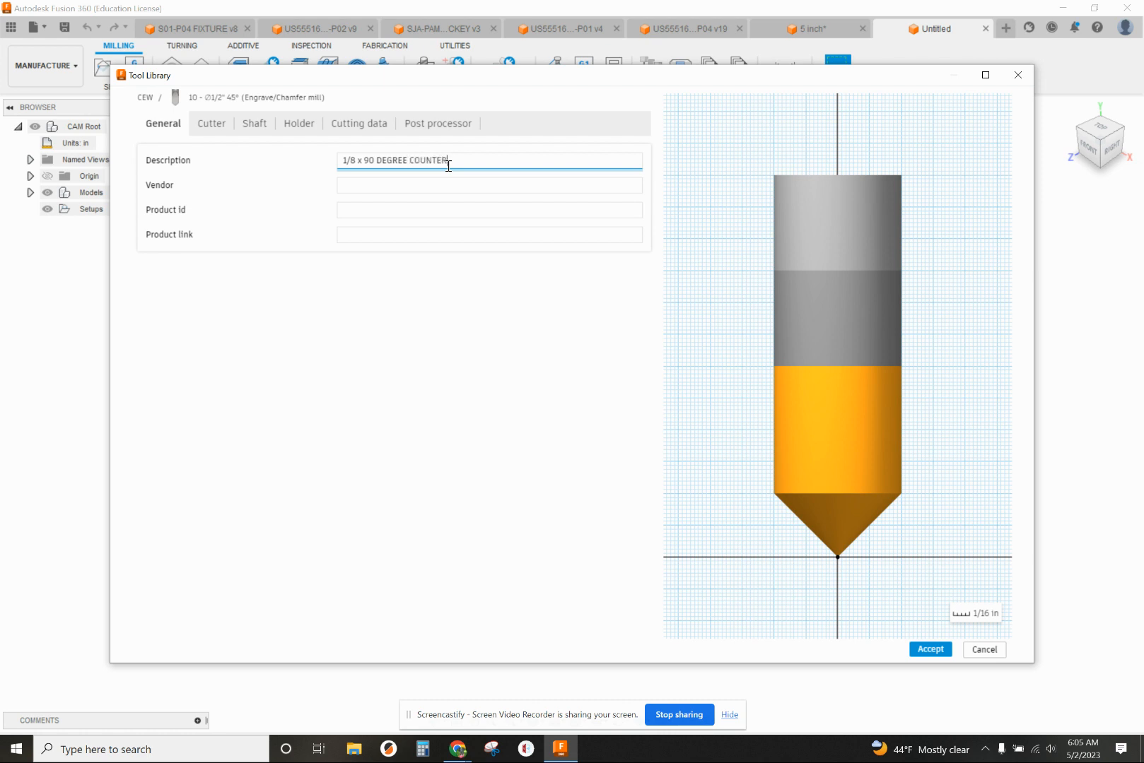
text(SINK)
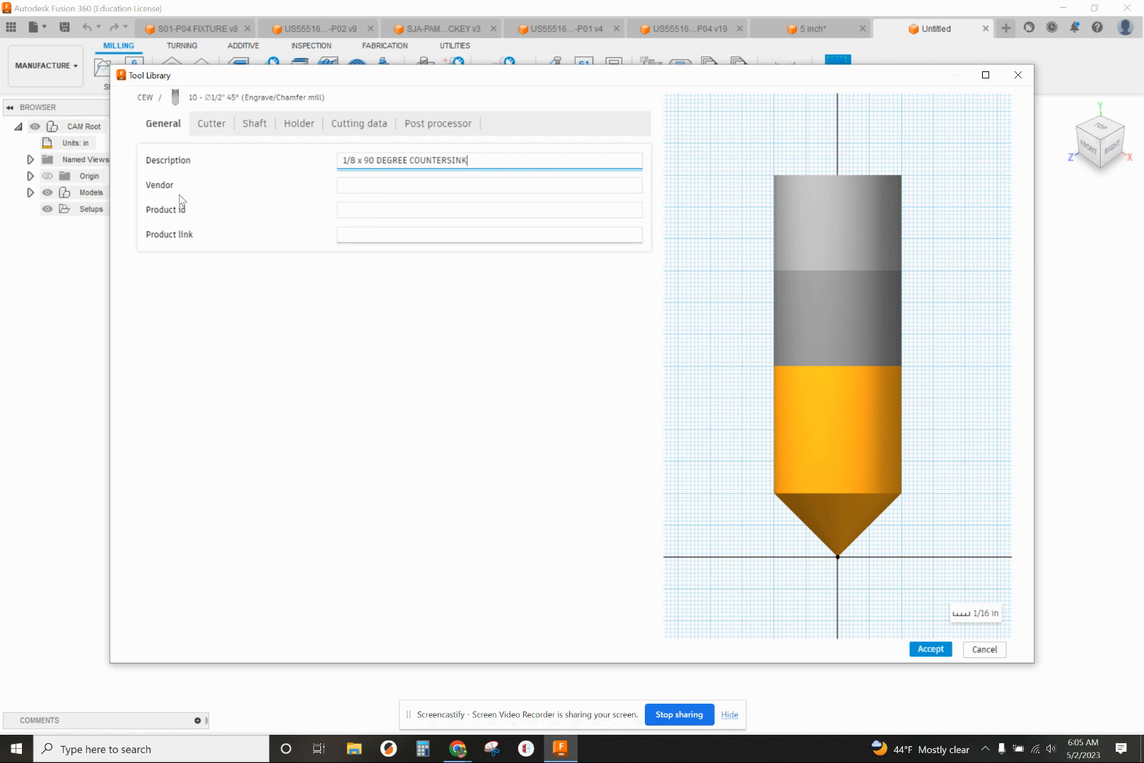
mouse_move(212, 134)
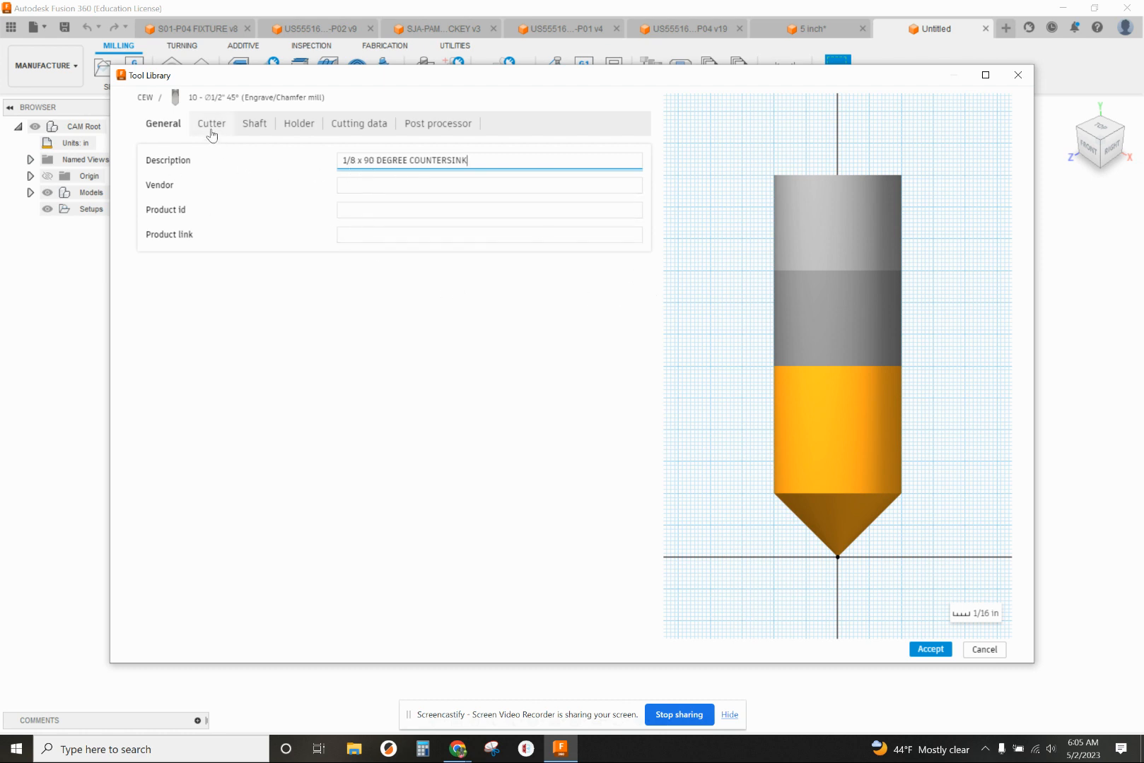
Set the cutter to 0.125 in diameter with a 0.003 in tip and confirm the 90 degree inclusive angle
click(211, 123)
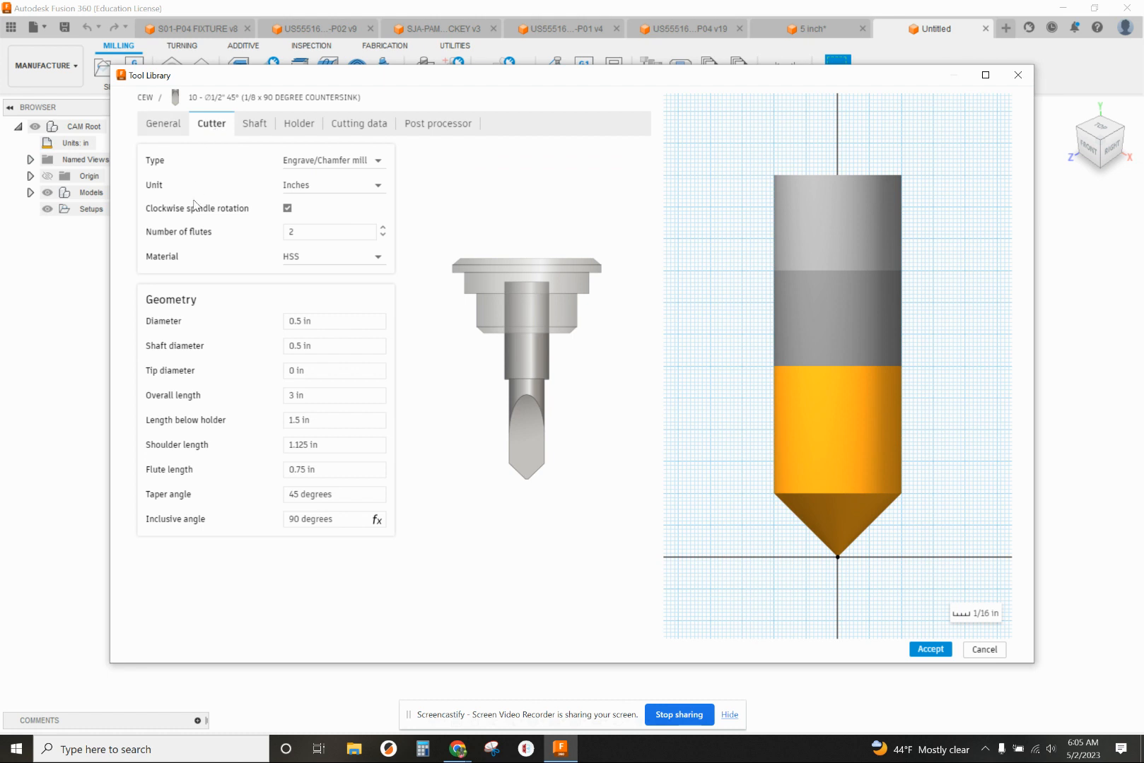
mouse_move(309, 225)
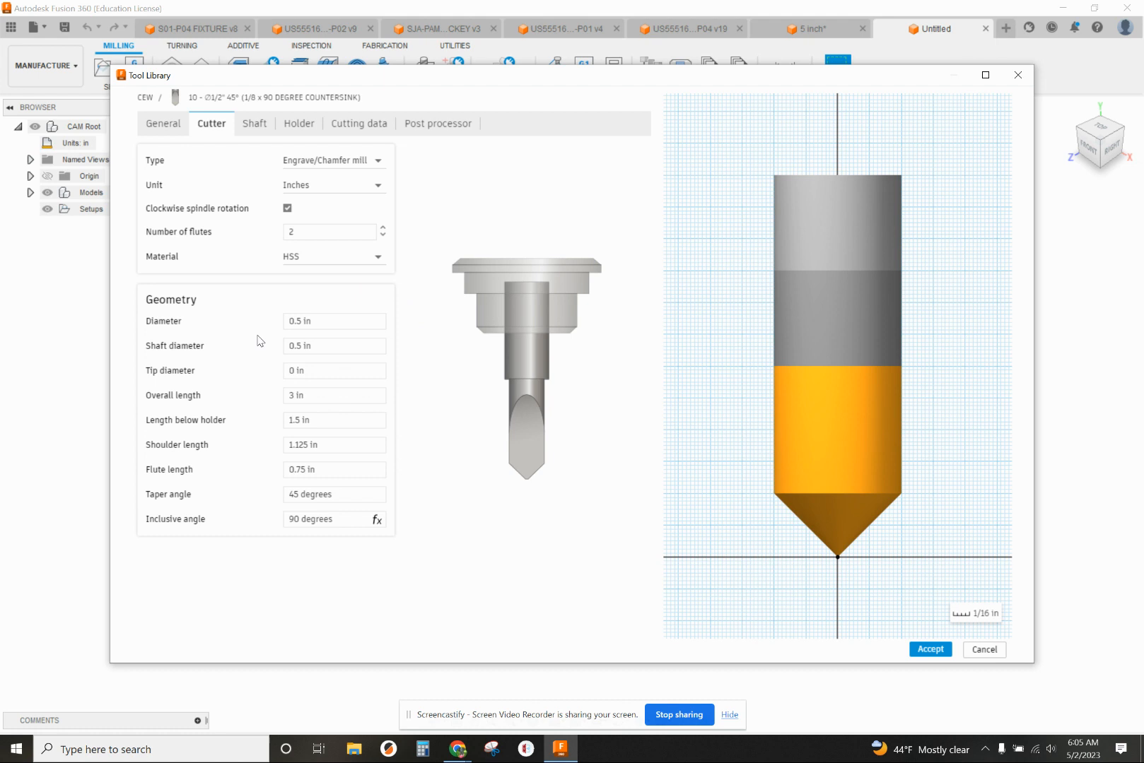
mouse_move(300, 321)
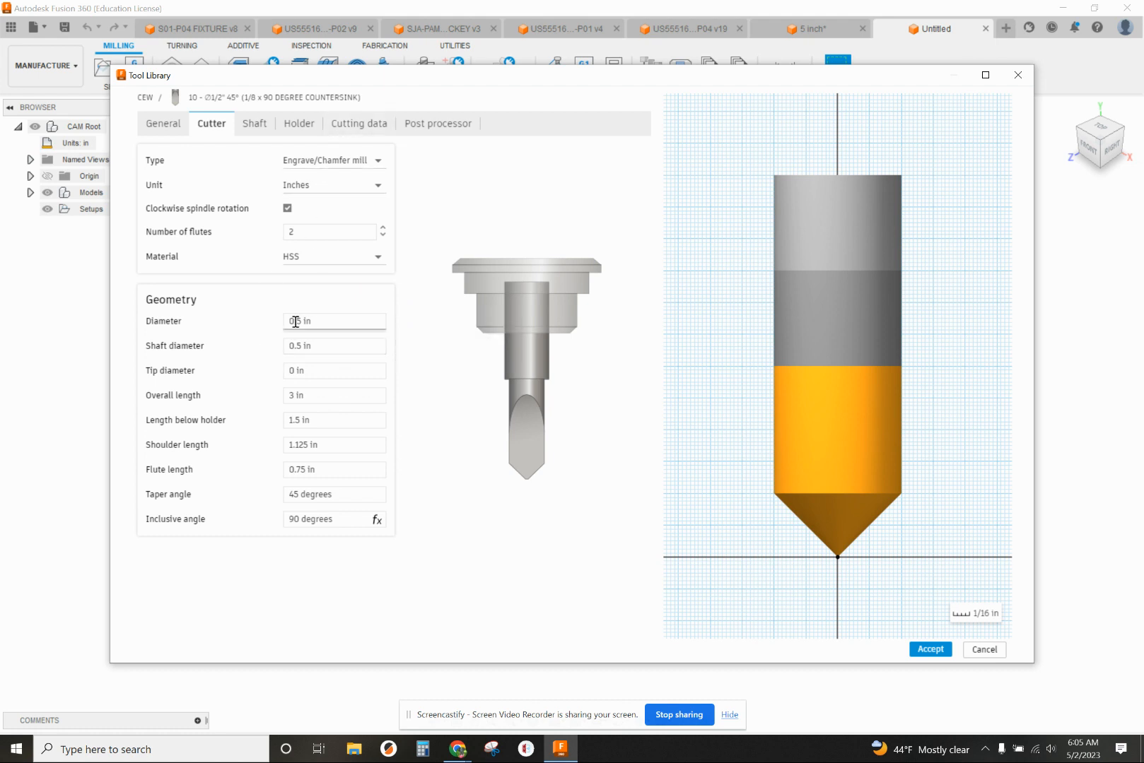
mouse_move(298, 321)
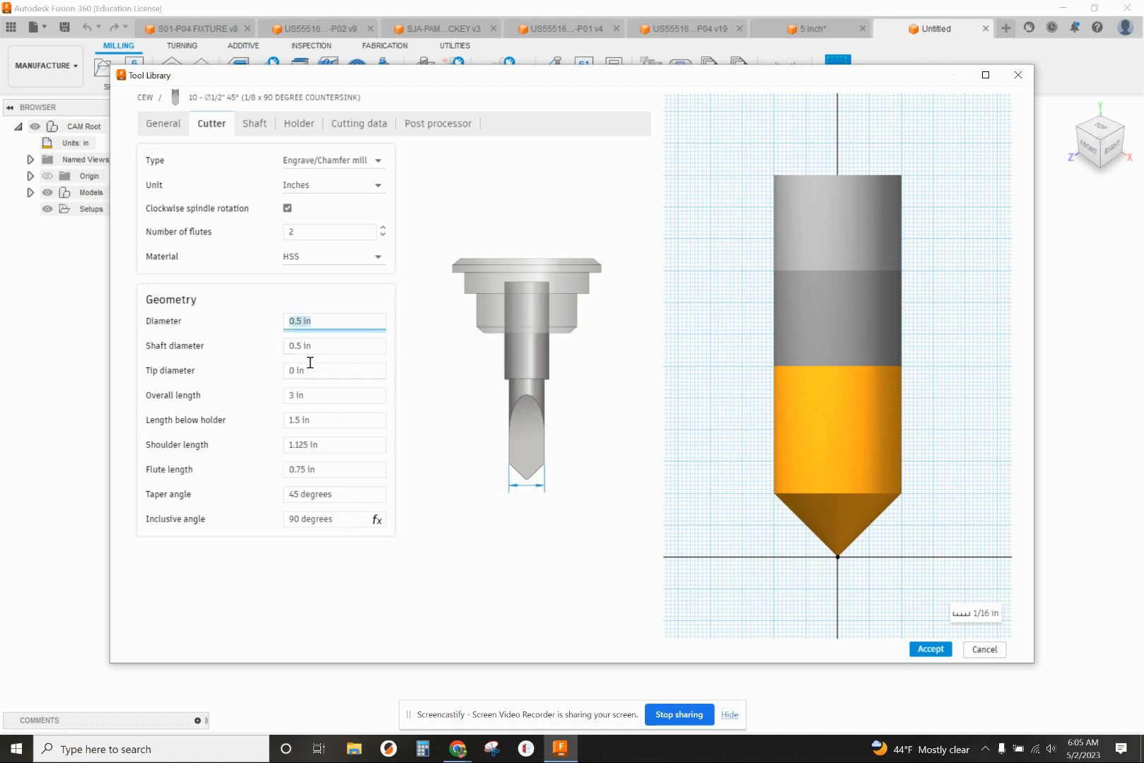
mouse_move(1060, 704)
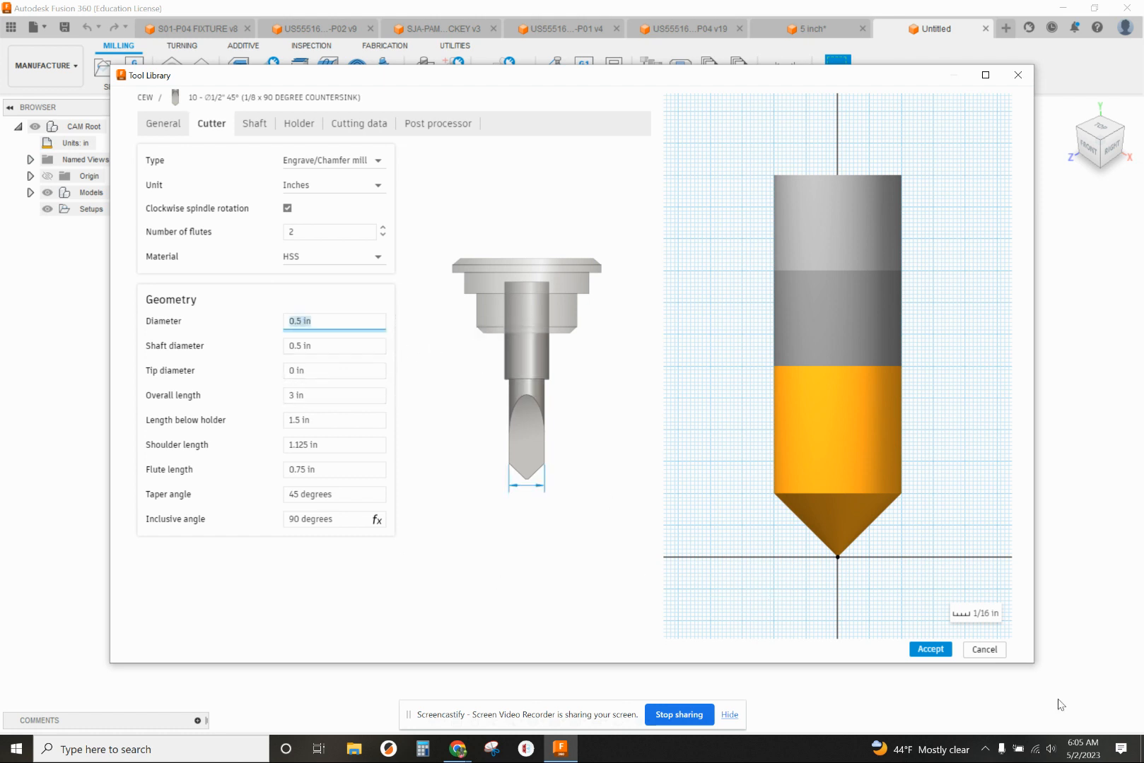
text(.12)
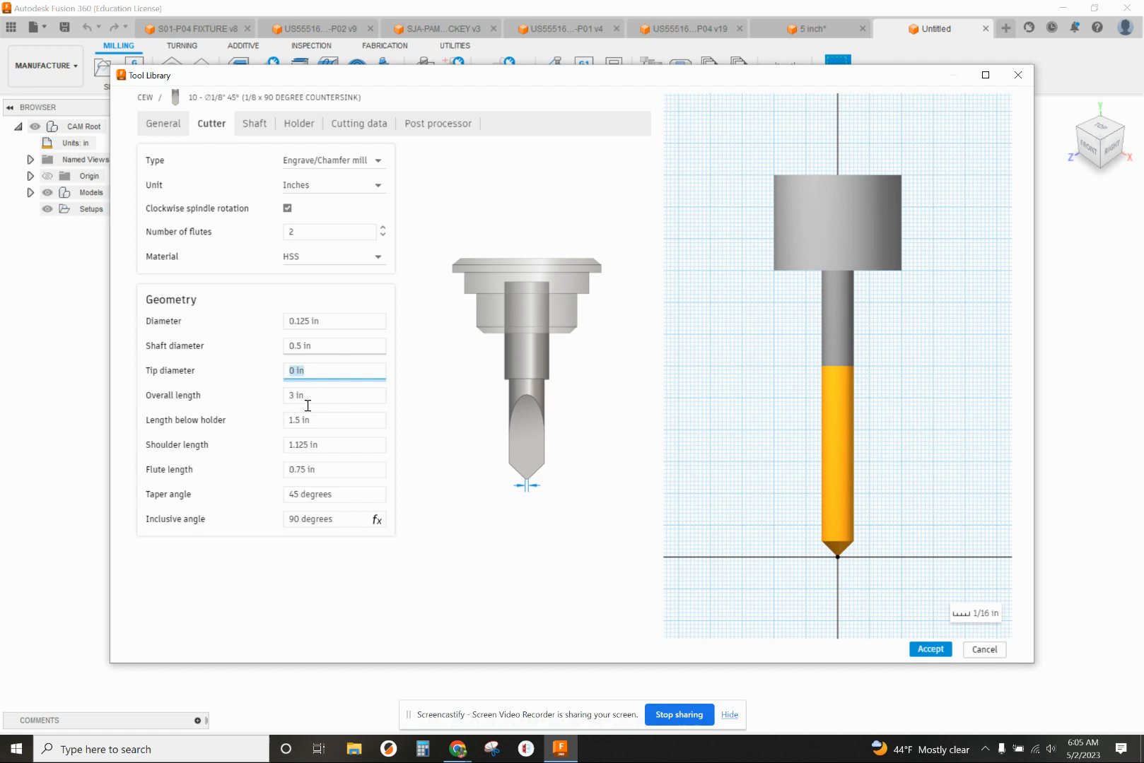
mouse_move(349, 403)
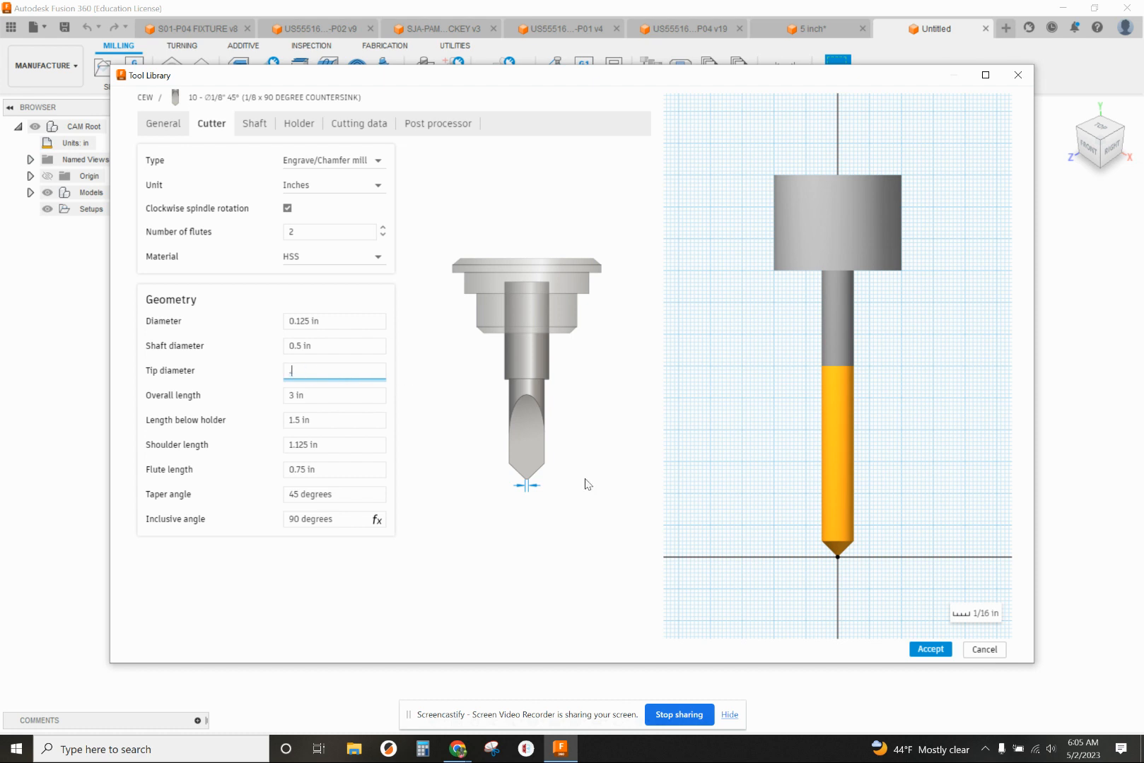
text(.003)
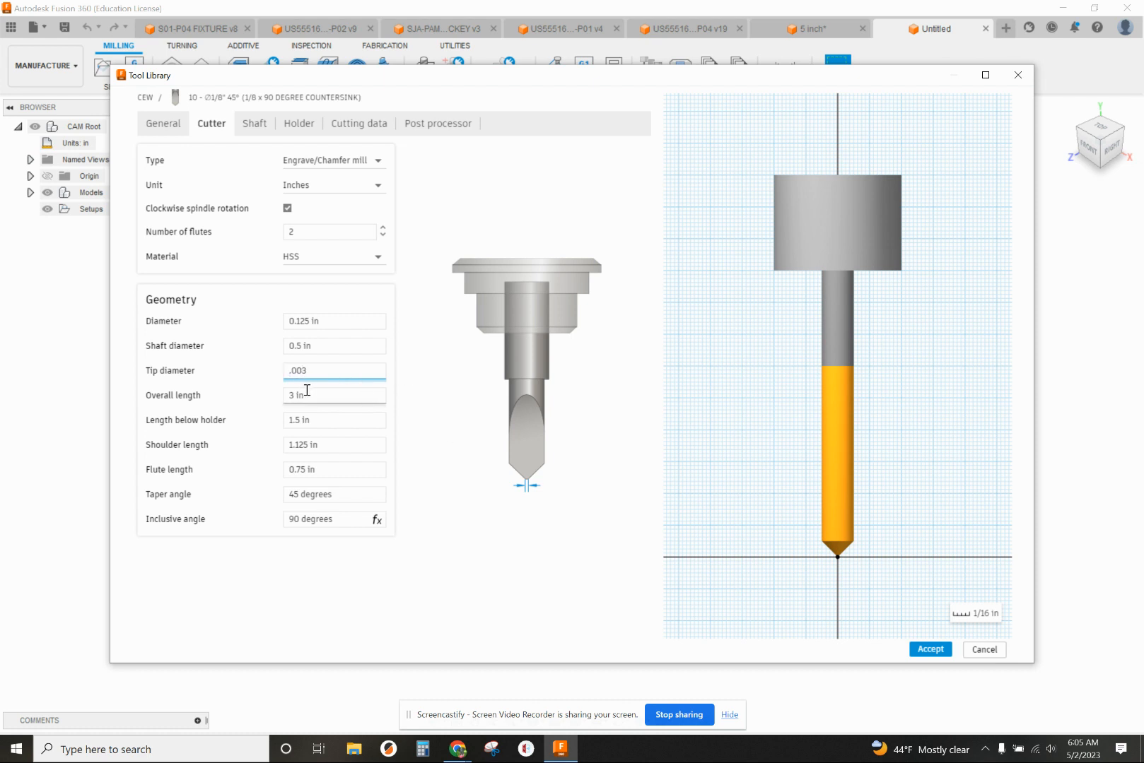
click(334, 395)
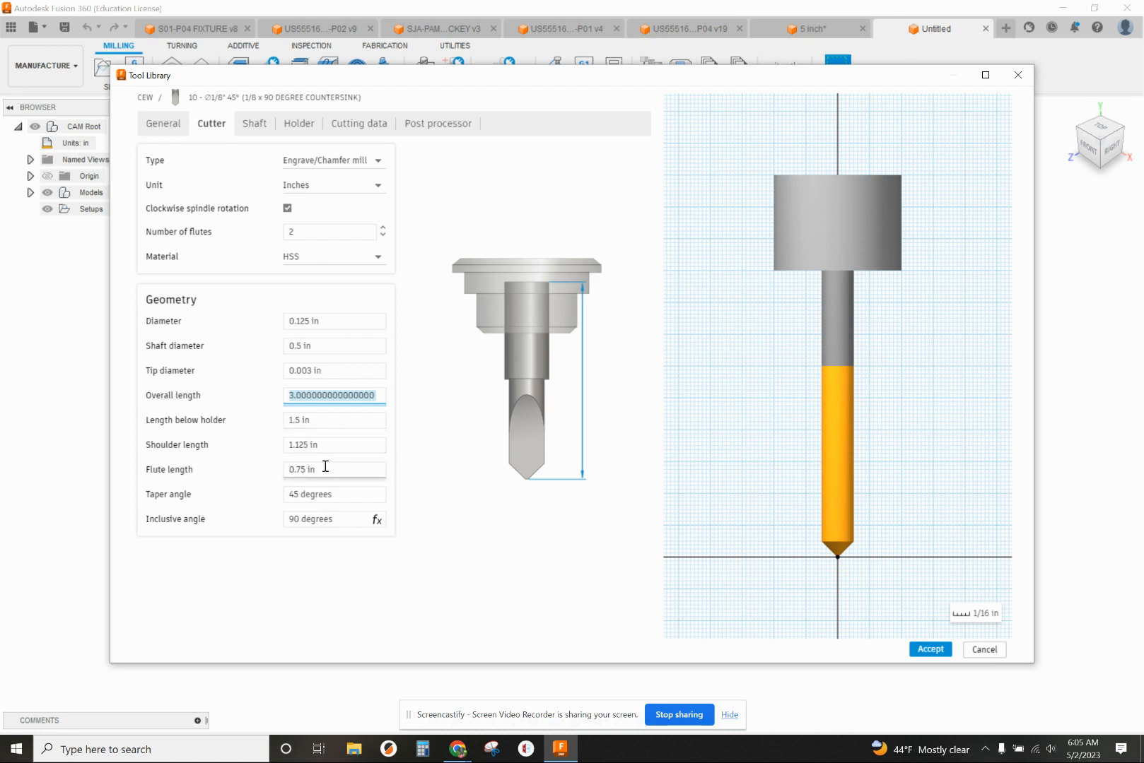
mouse_move(328, 491)
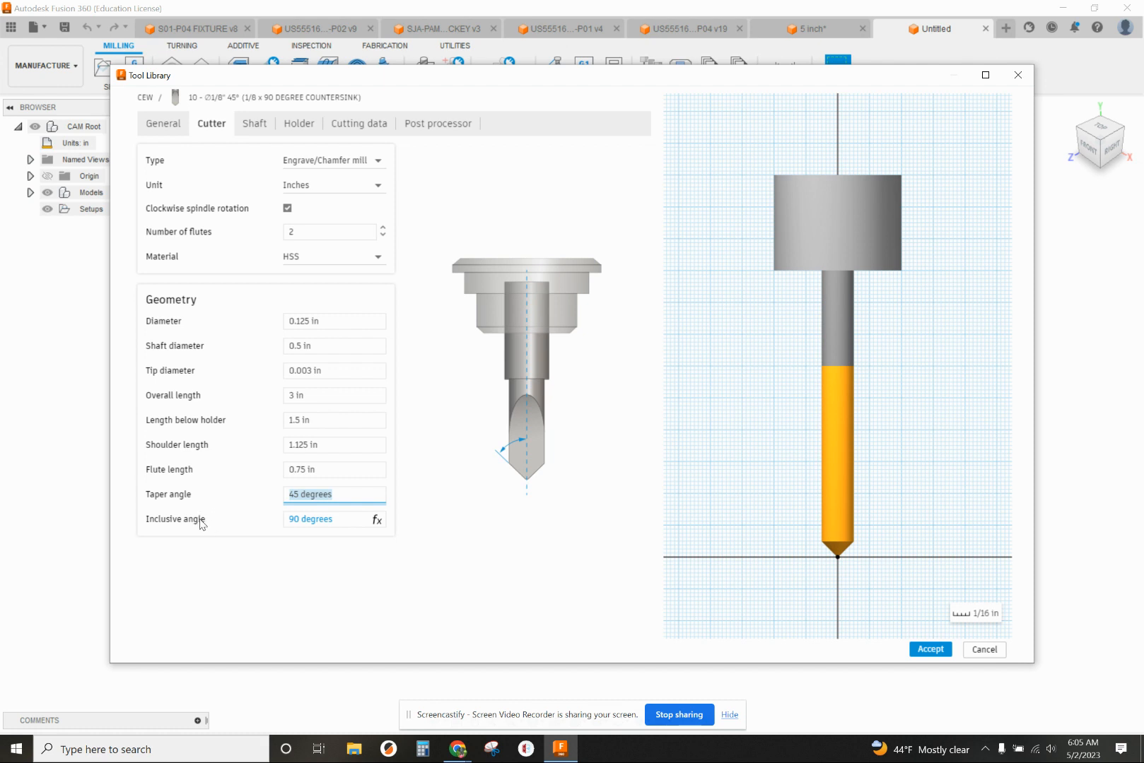
click(305, 519)
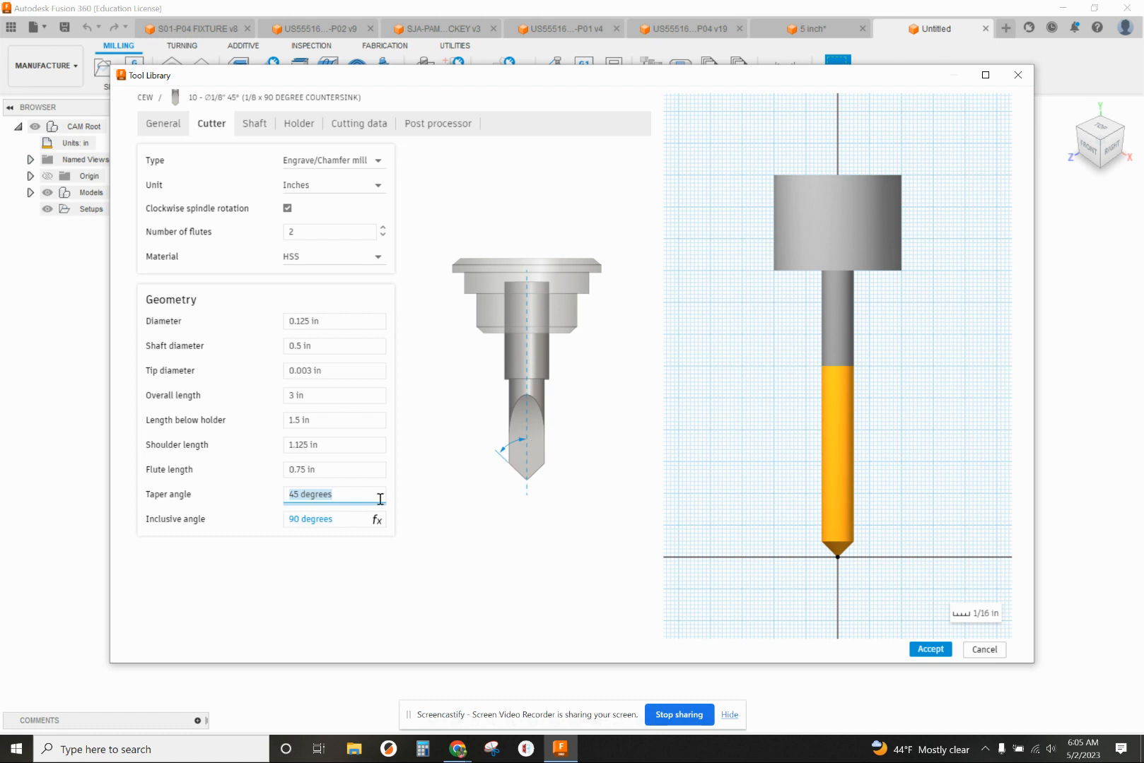
click(328, 519)
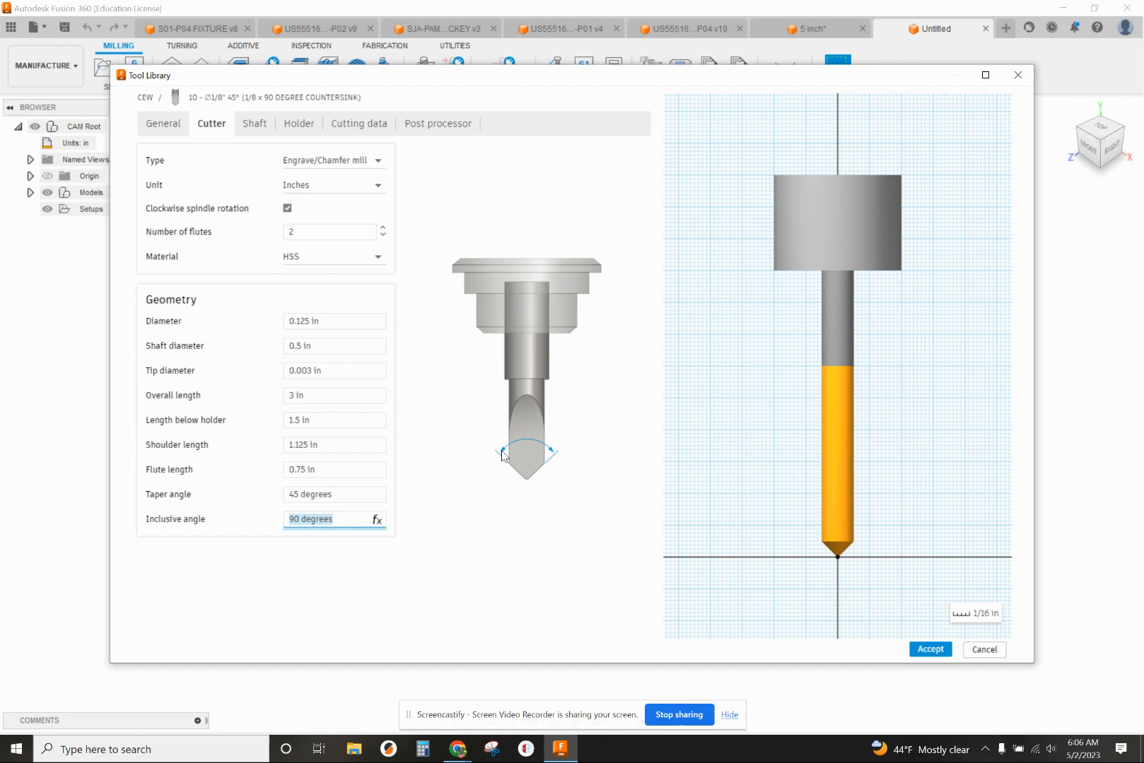
mouse_move(527, 478)
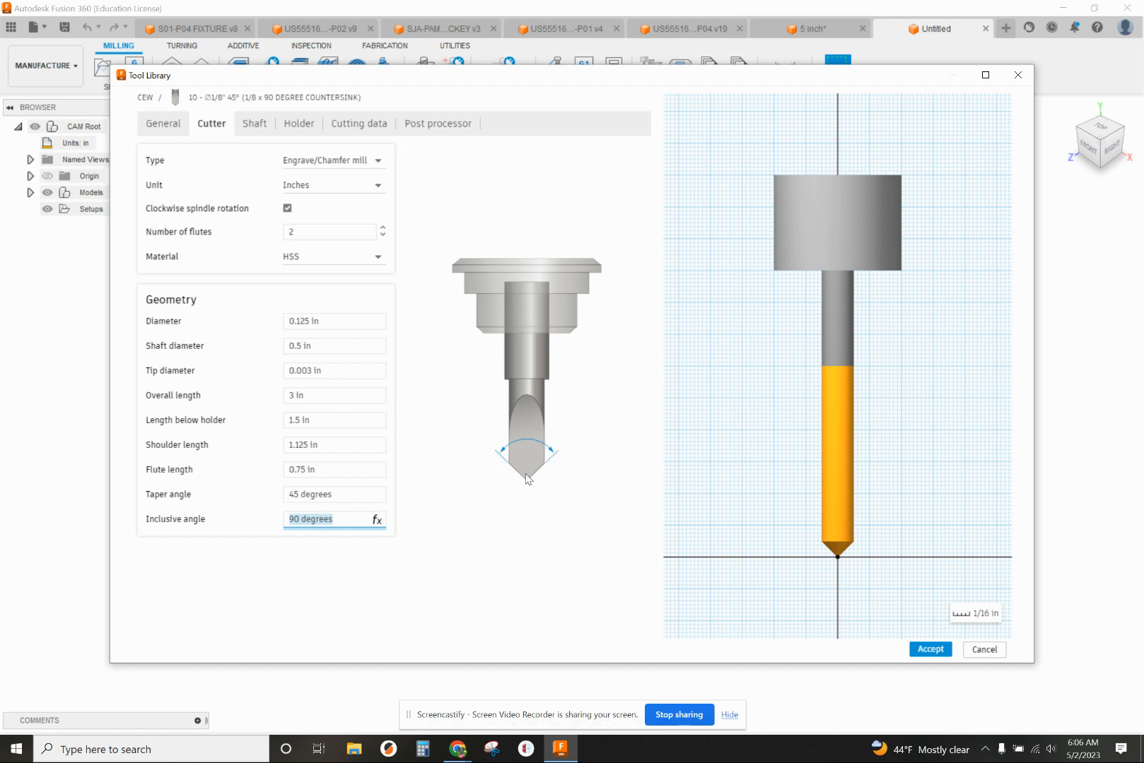
mouse_move(244, 119)
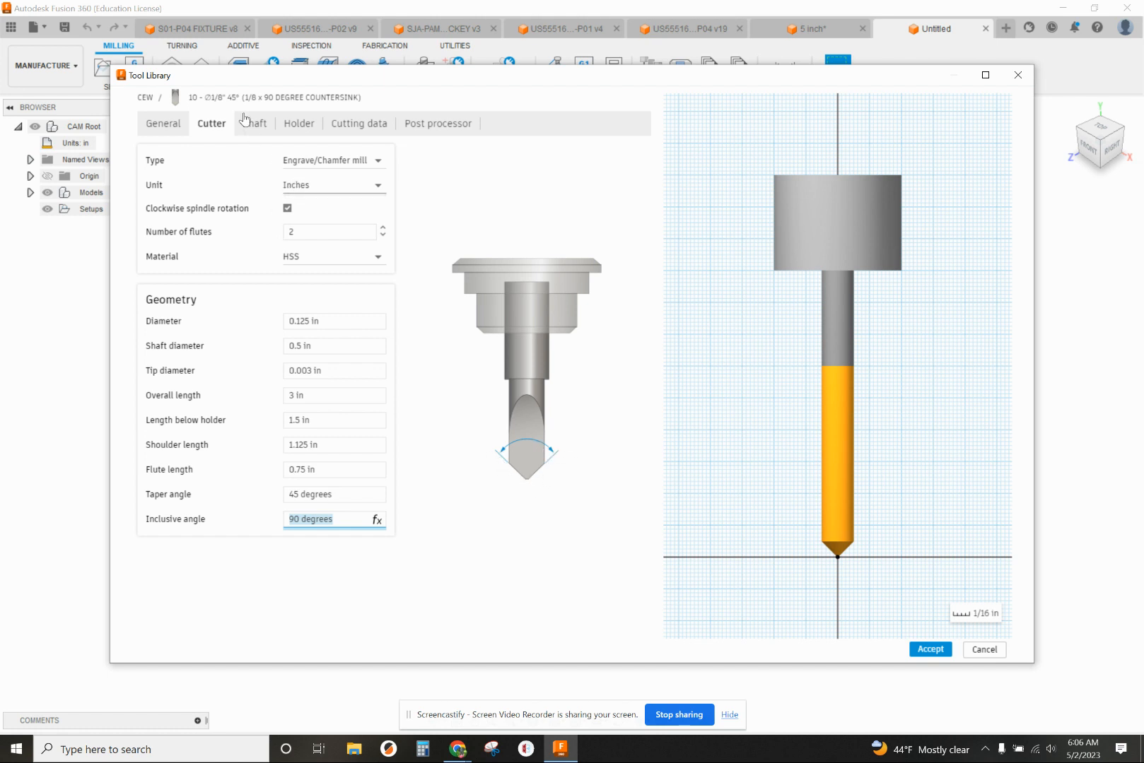
click(359, 123)
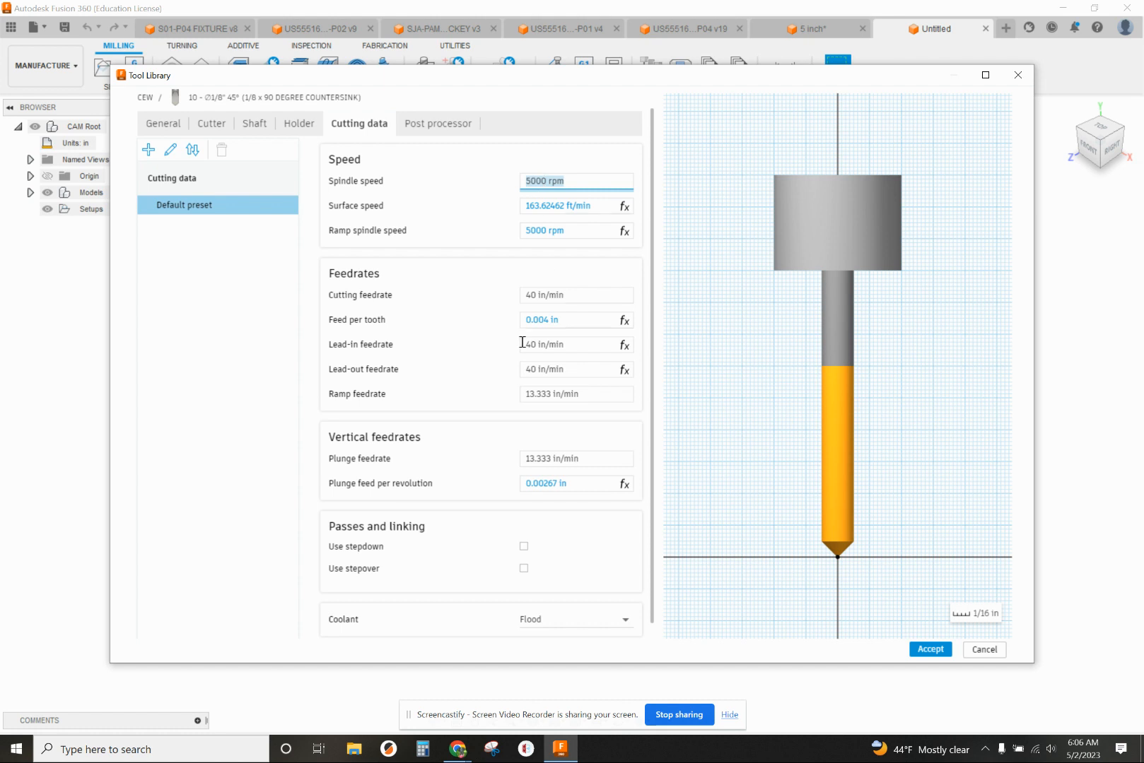
Review the default 5000 rpm spindle speed and 40 in/min cutting feedrate
click(575, 294)
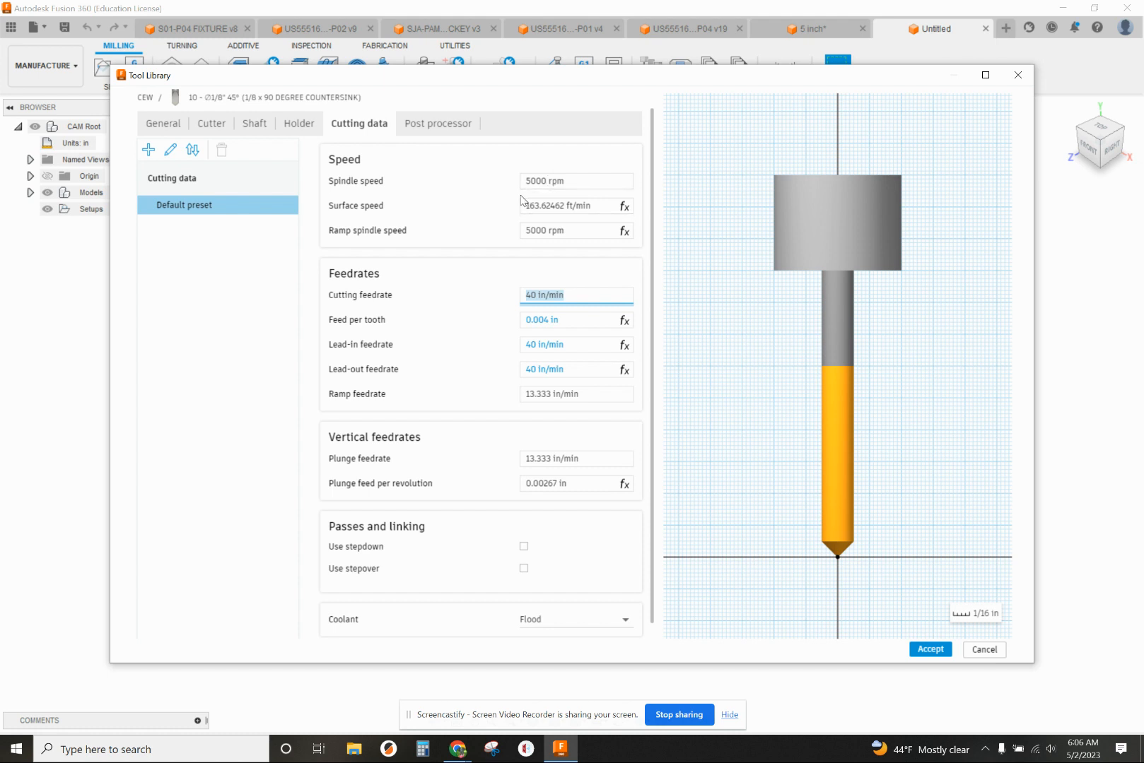
mouse_move(546, 180)
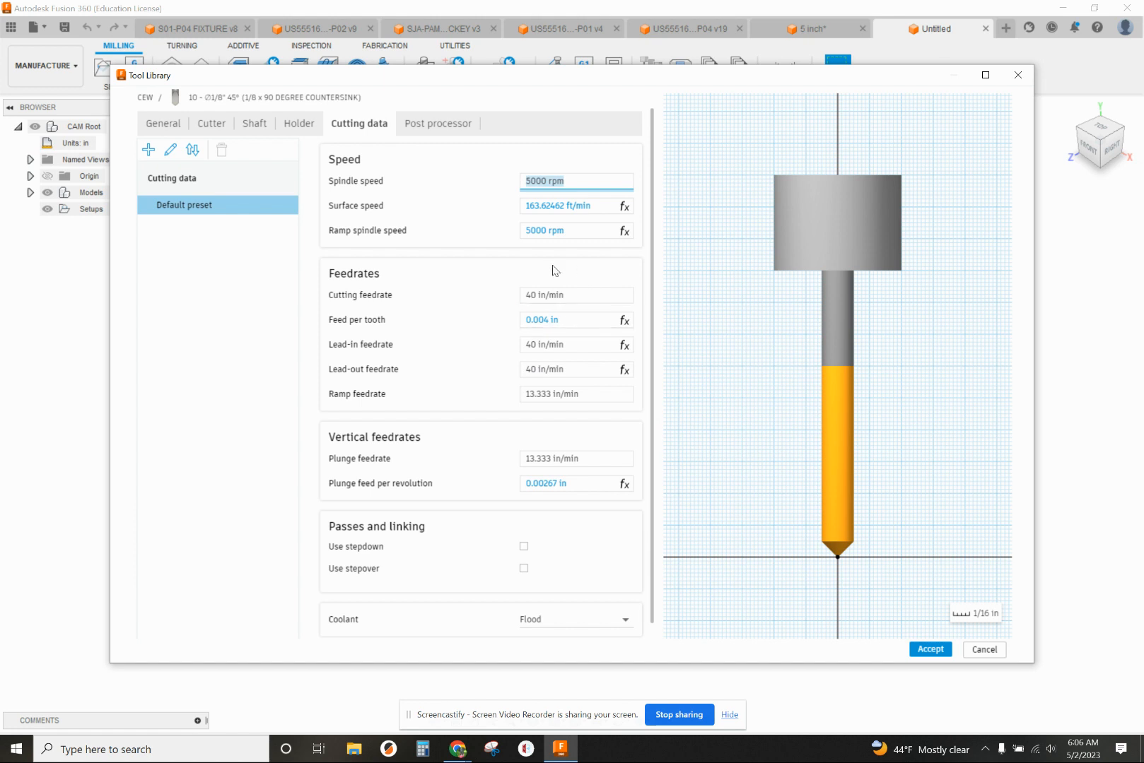
mouse_move(521, 148)
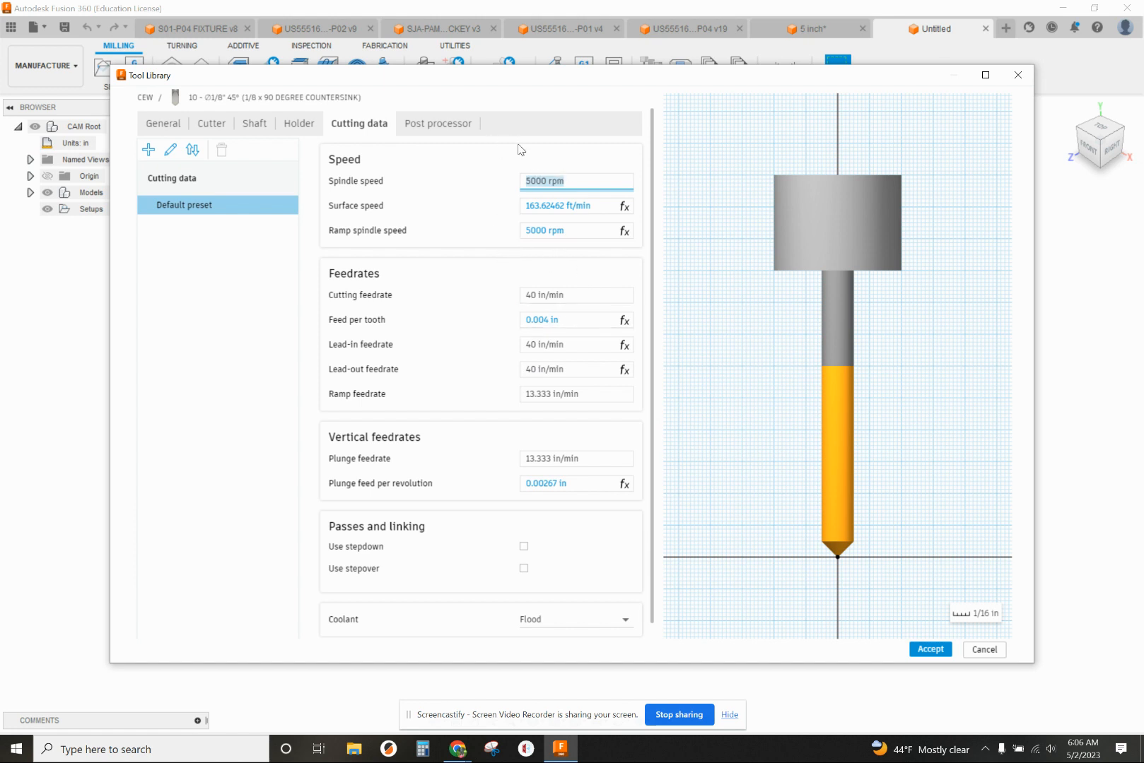
mouse_move(578, 137)
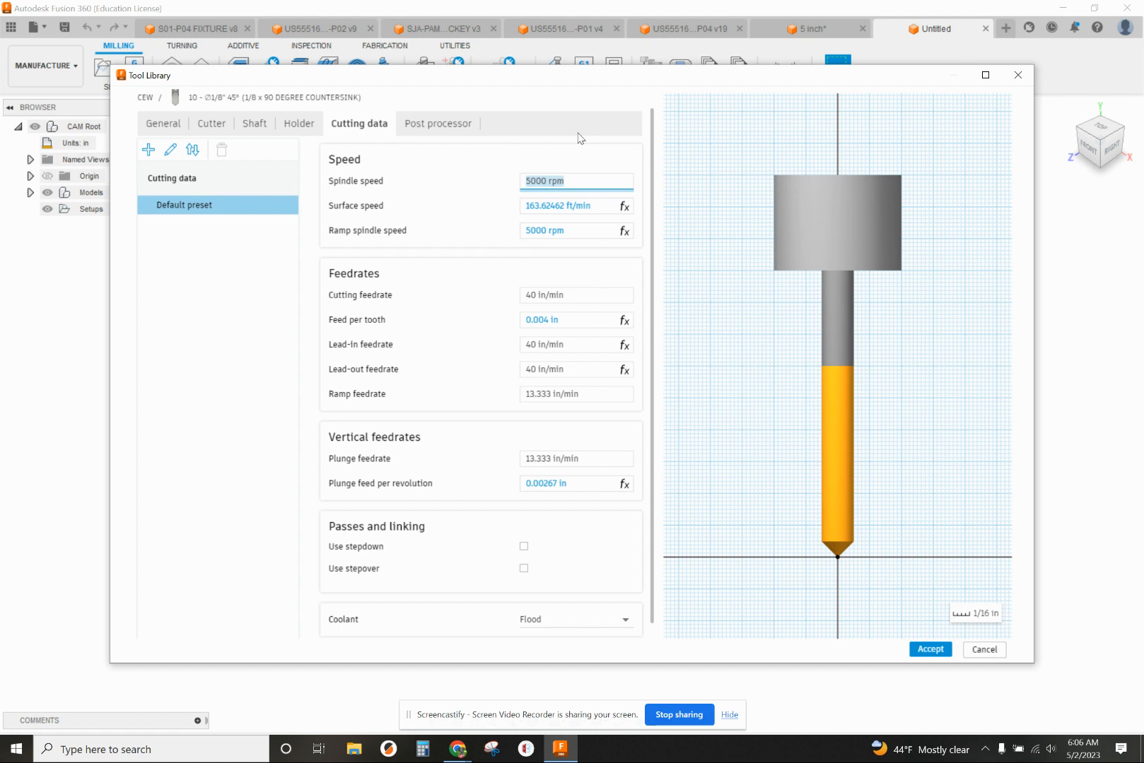
mouse_move(576, 130)
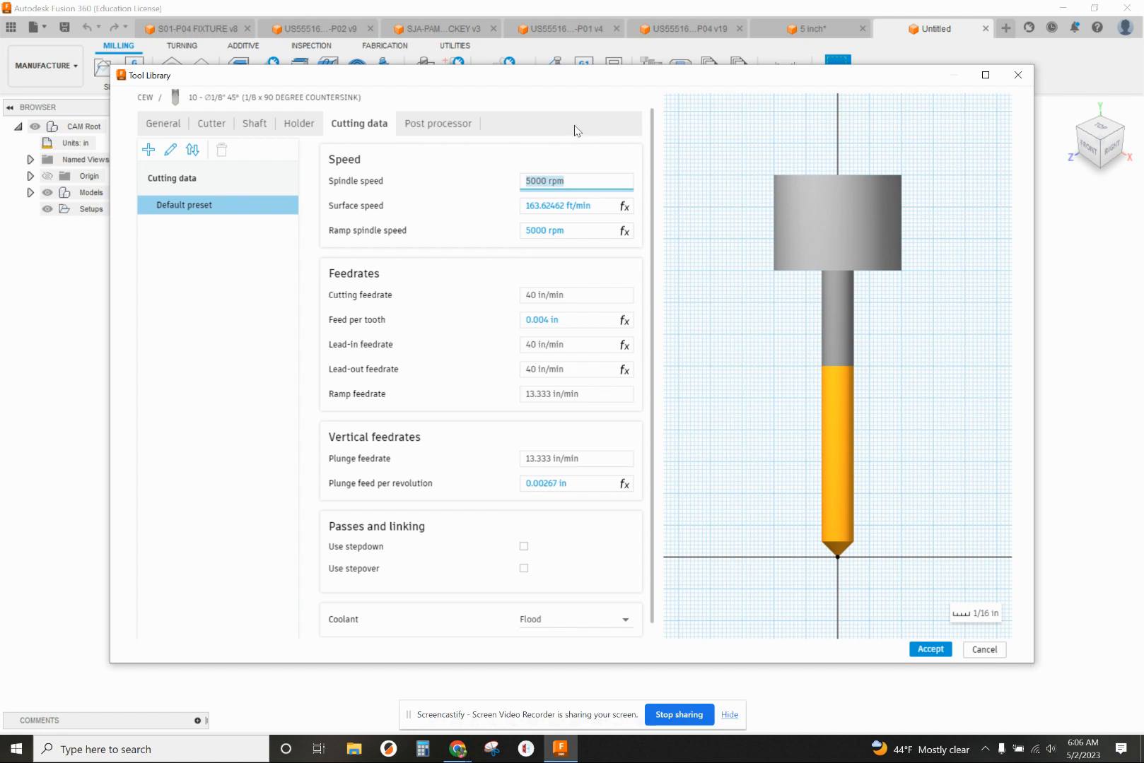
mouse_move(580, 139)
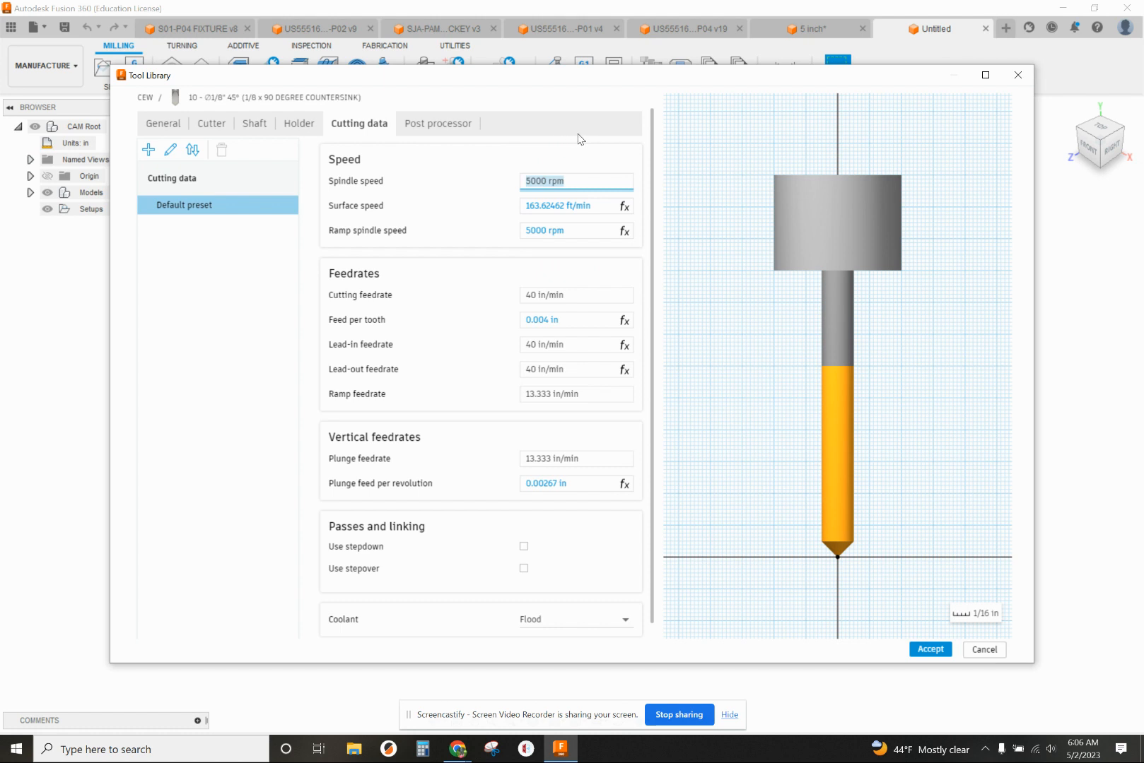
mouse_move(592, 130)
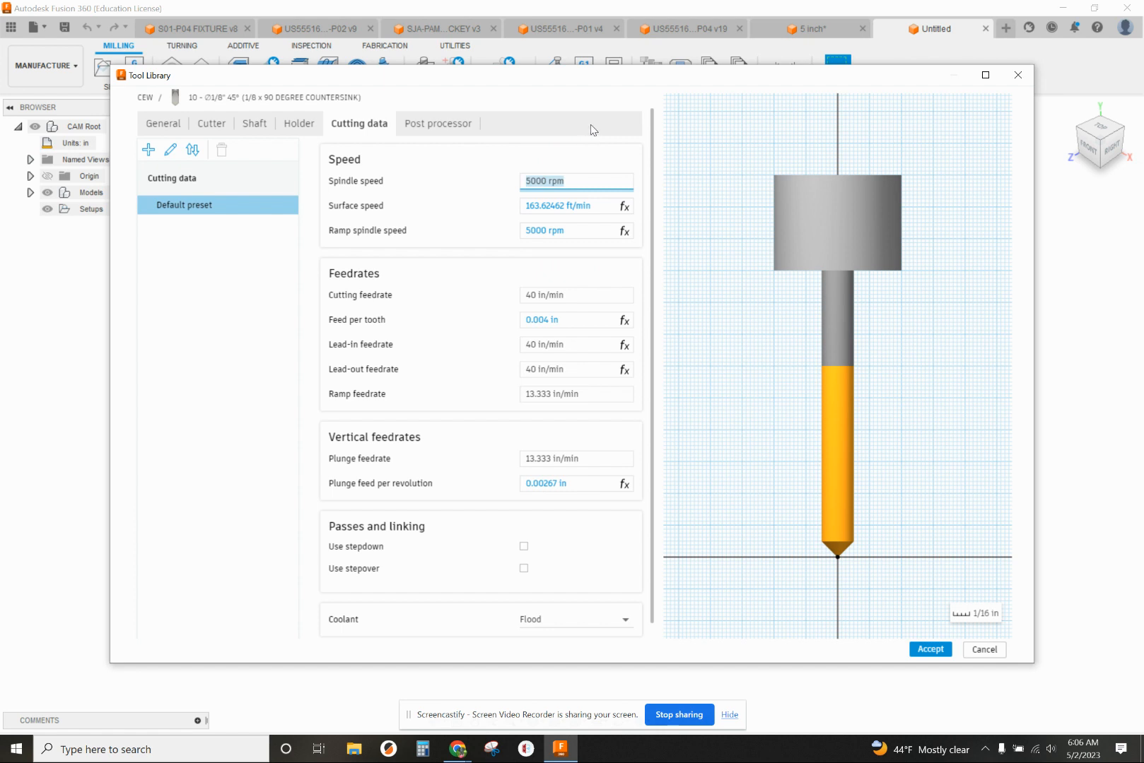
mouse_move(433, 129)
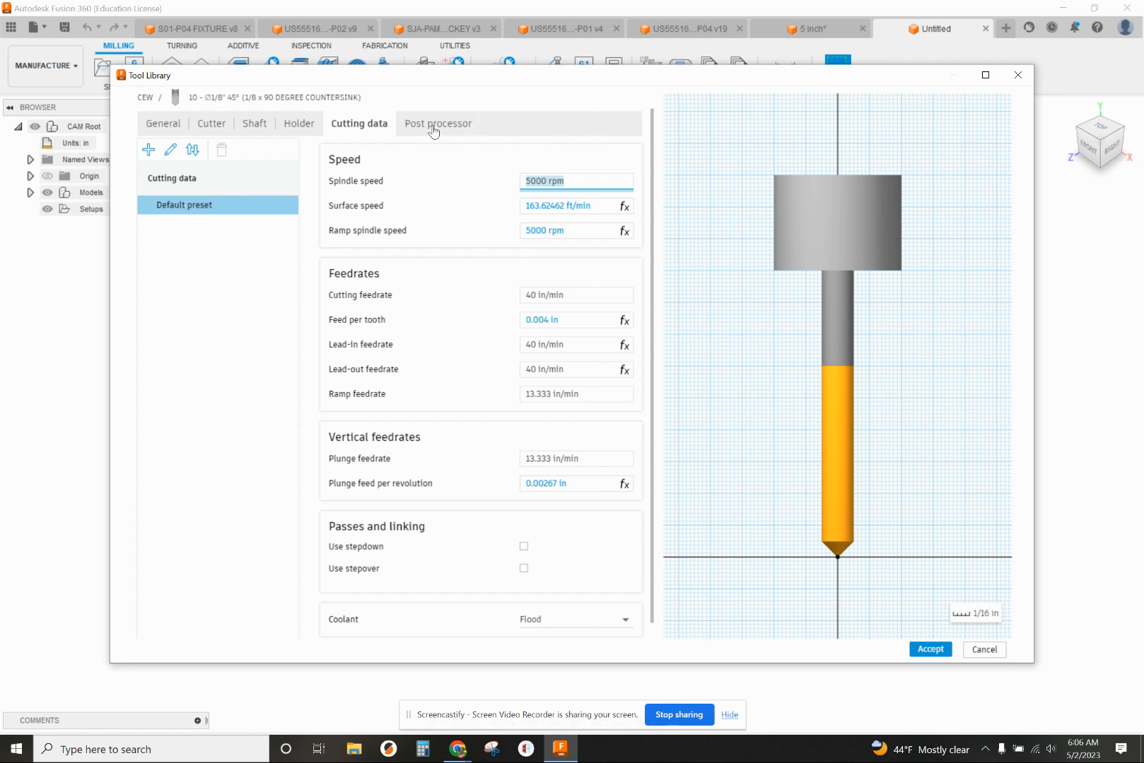
mouse_move(459, 126)
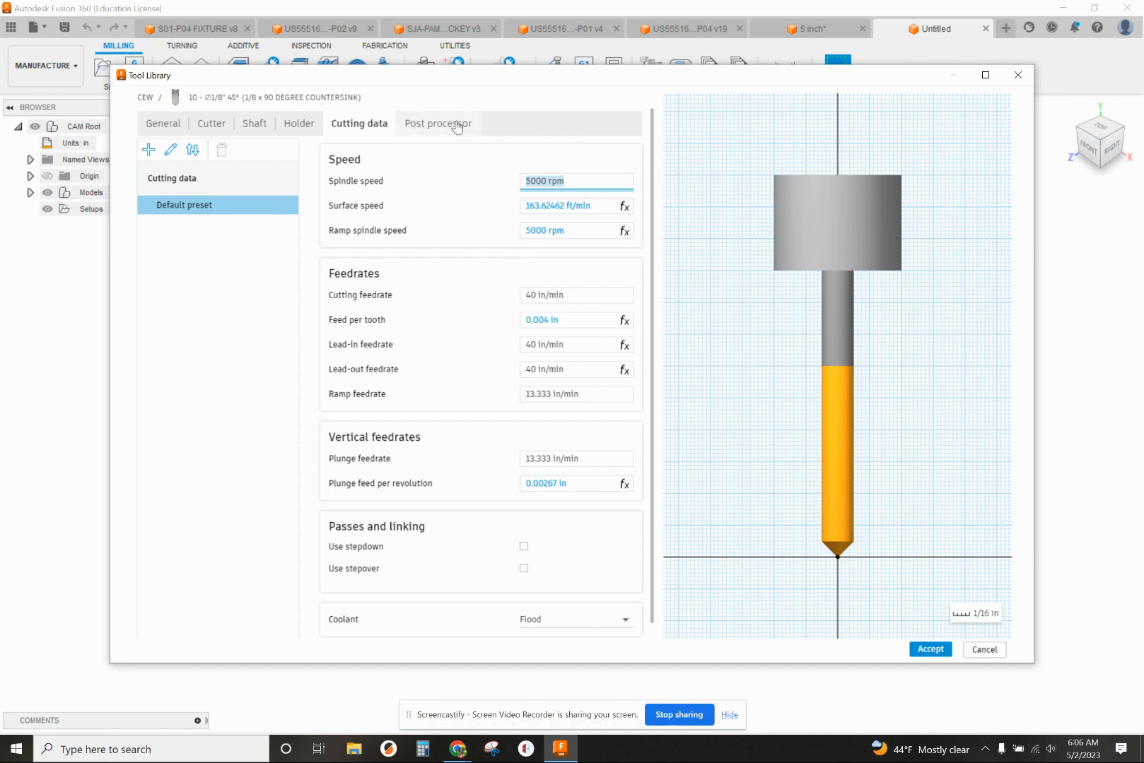
mouse_move(438, 128)
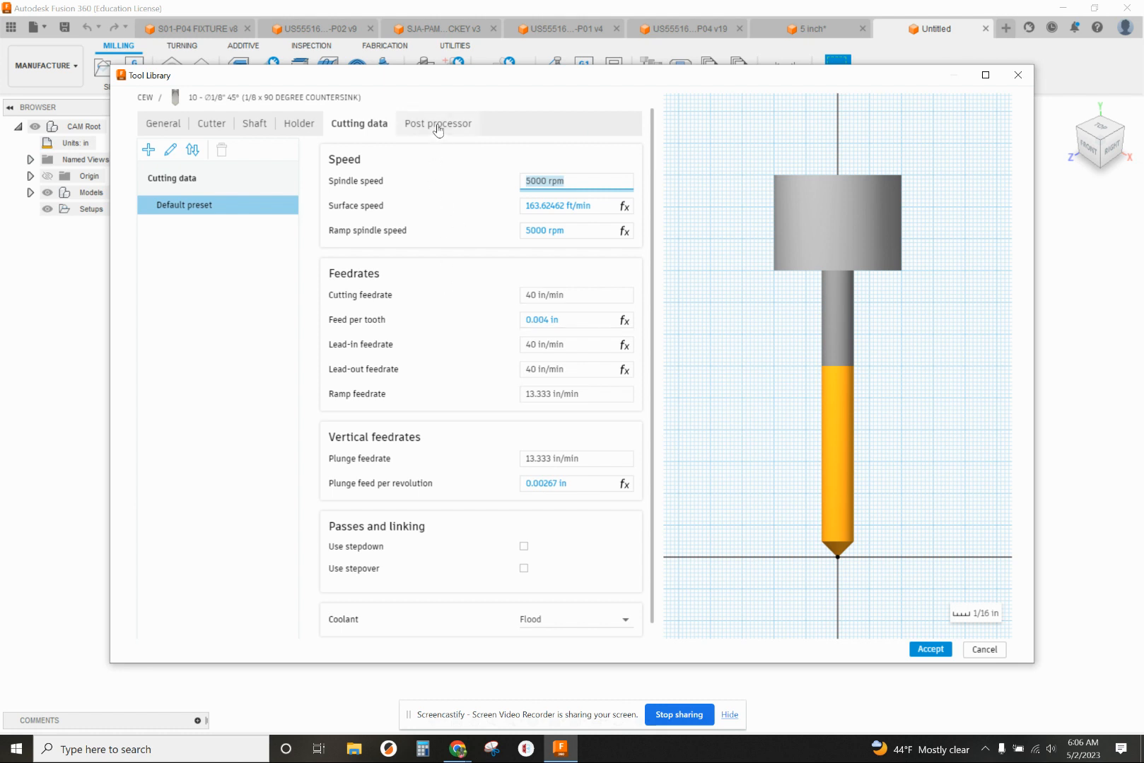
Confirm tool number 6 in the post processor settings and save the countersink to CEW
click(437, 123)
text(6)
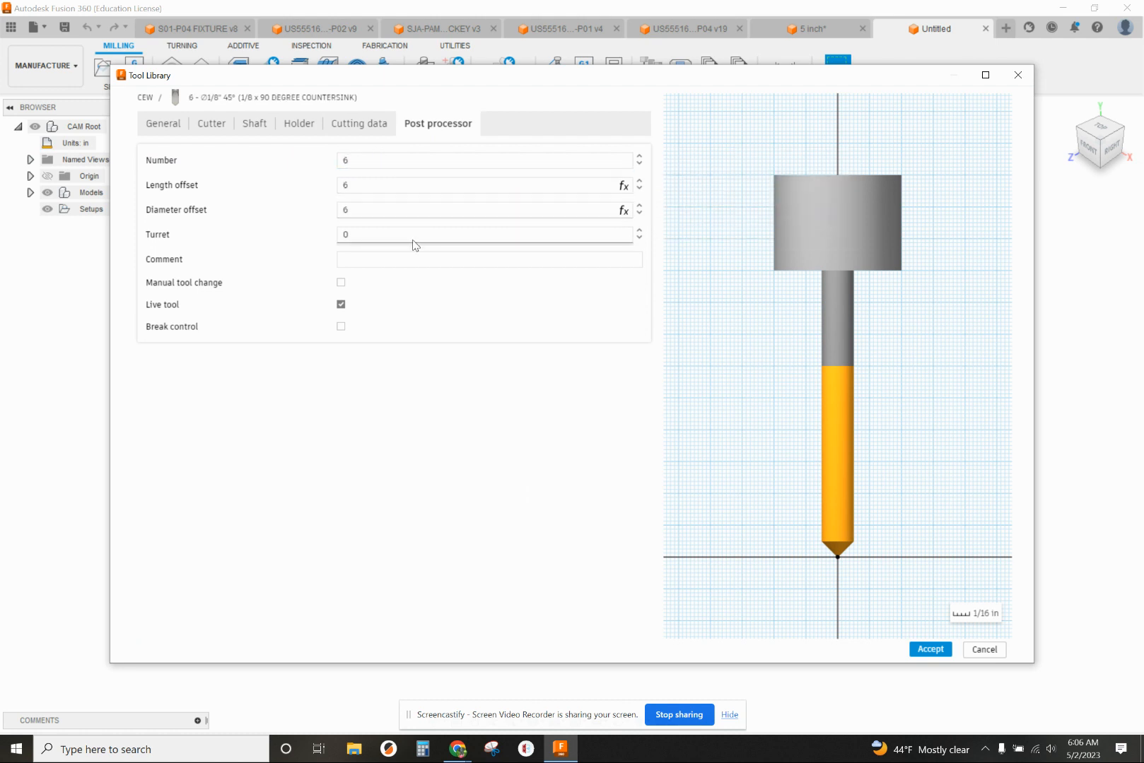
mouse_move(190, 233)
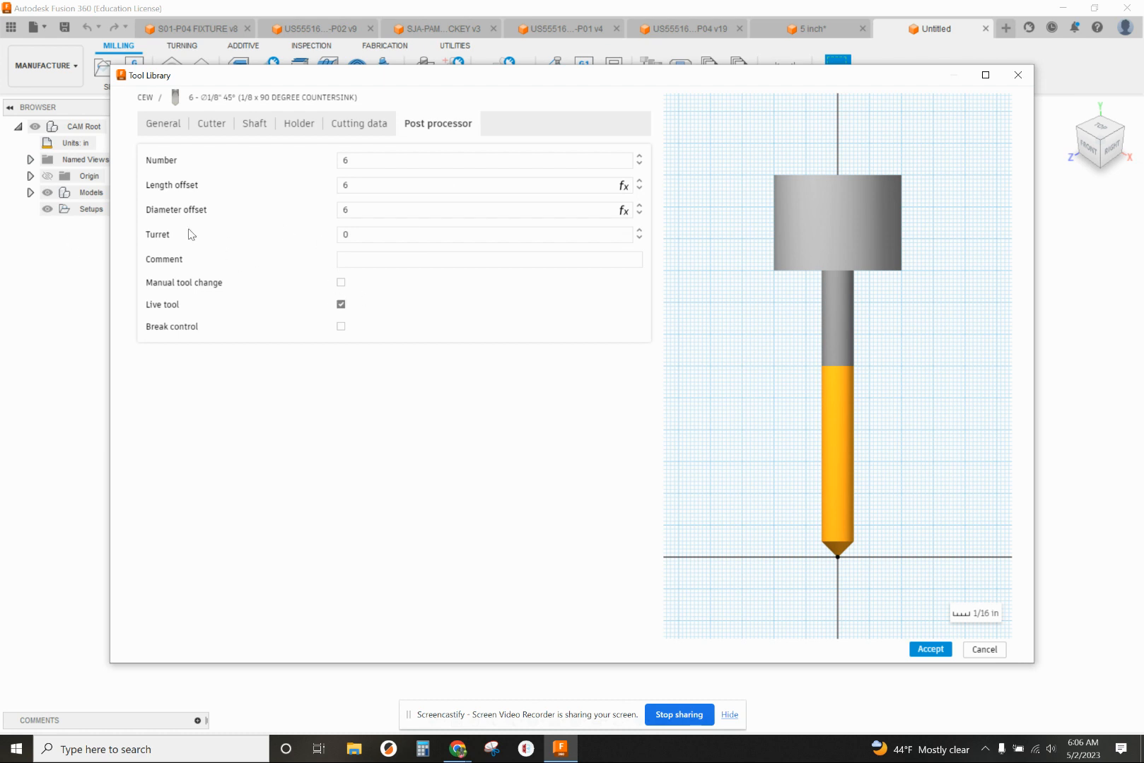
mouse_move(931, 661)
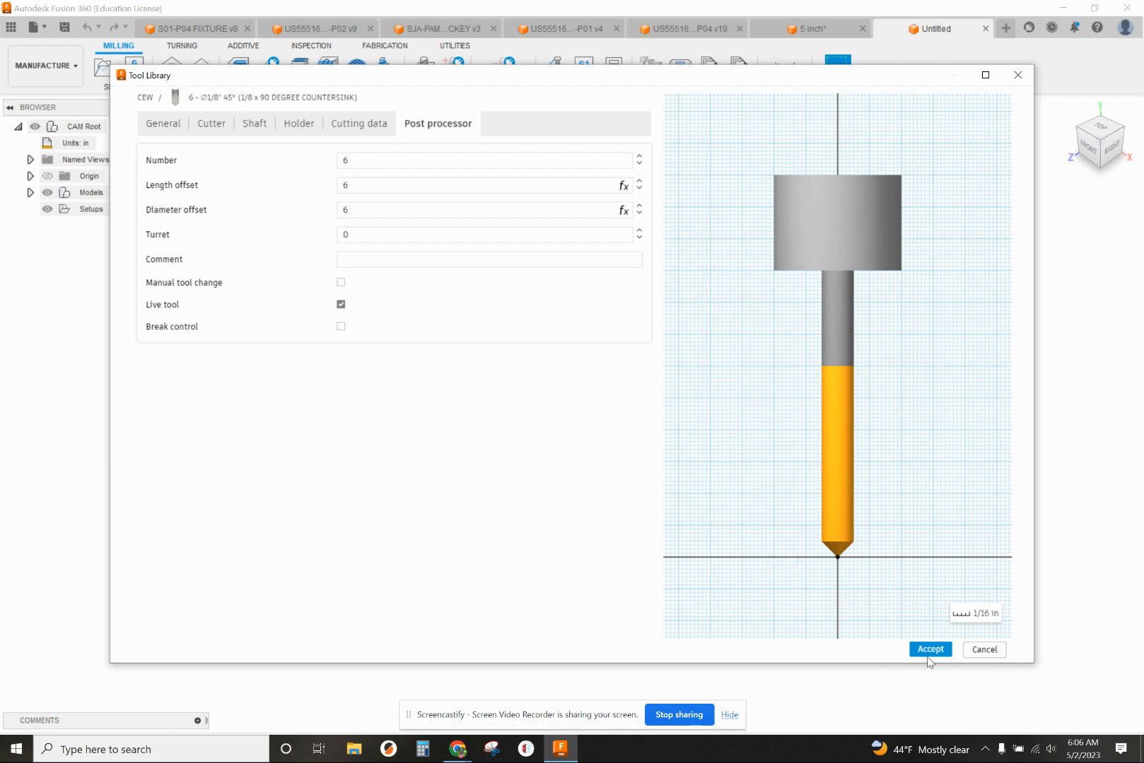
click(930, 649)
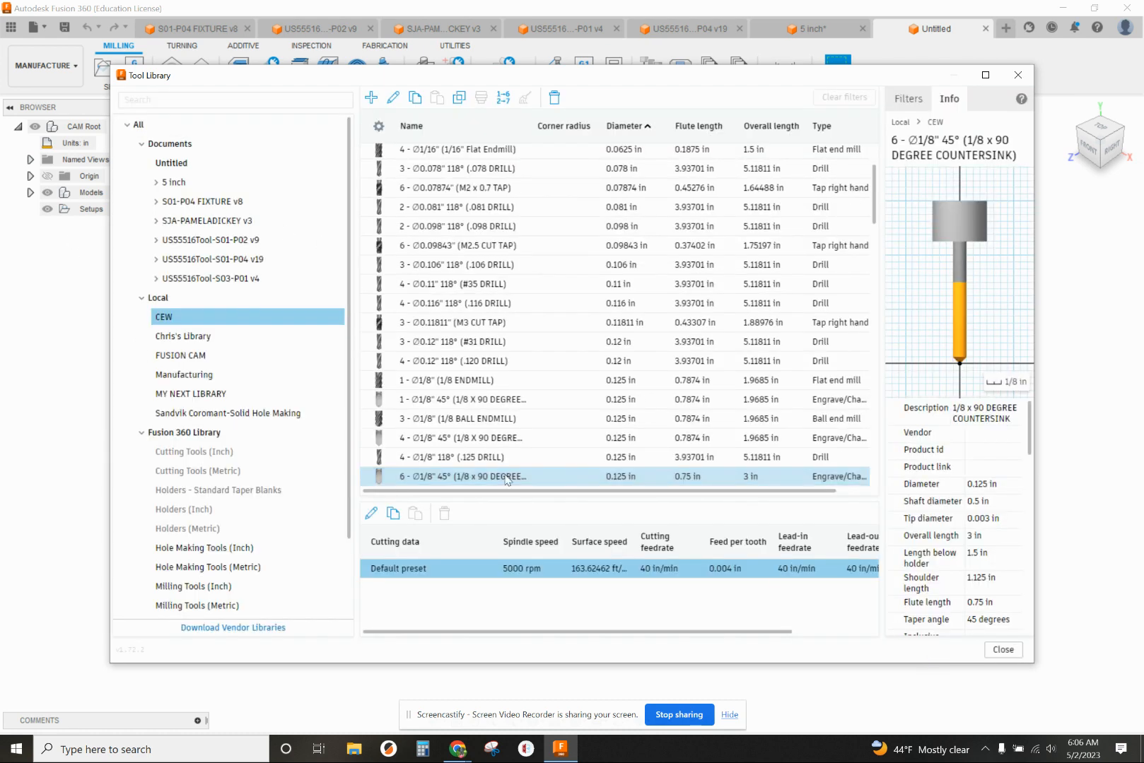